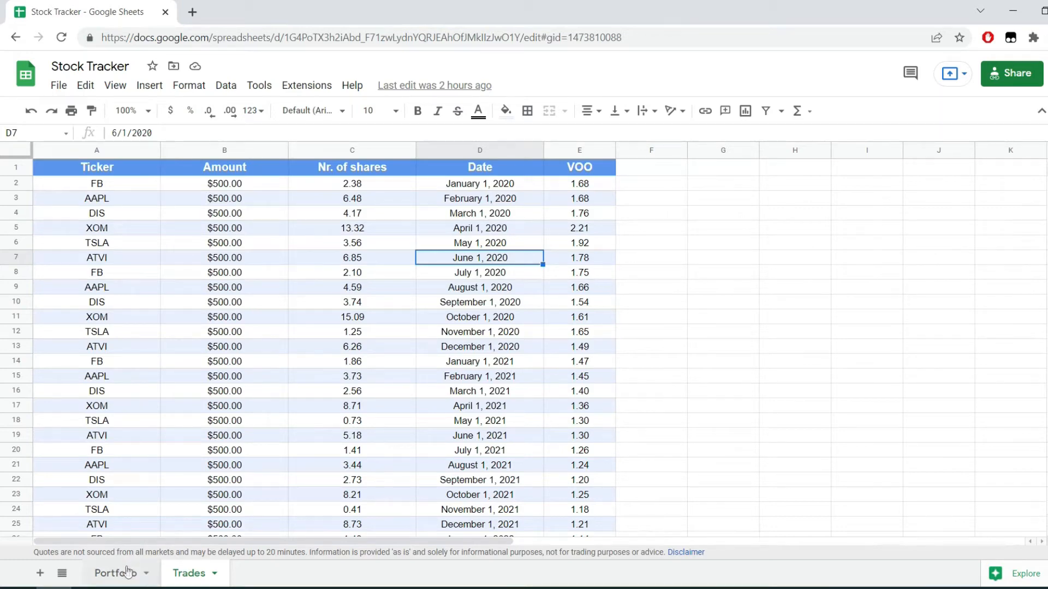
- Leave the Trades data and open the empty Portfolio sheet in Stock Tracker
left_click(115, 574)
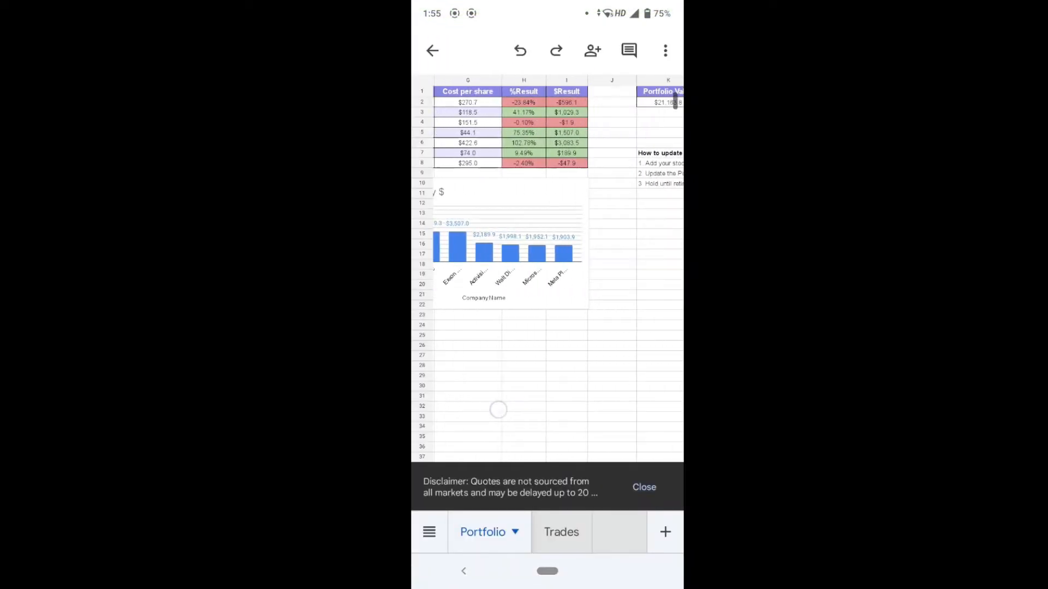
scroll("right", 3)
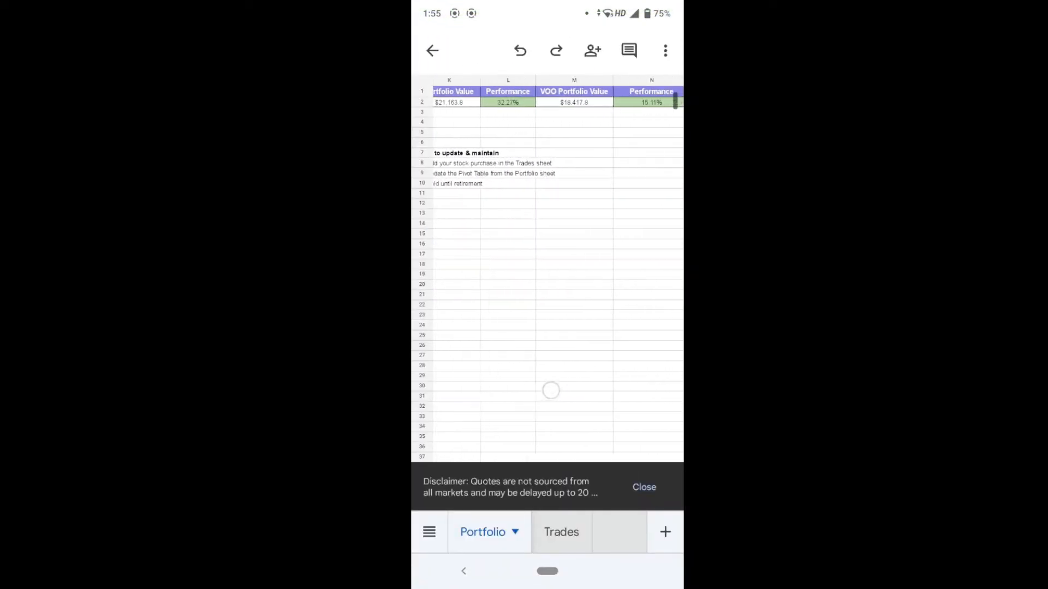
left_click(562, 533)
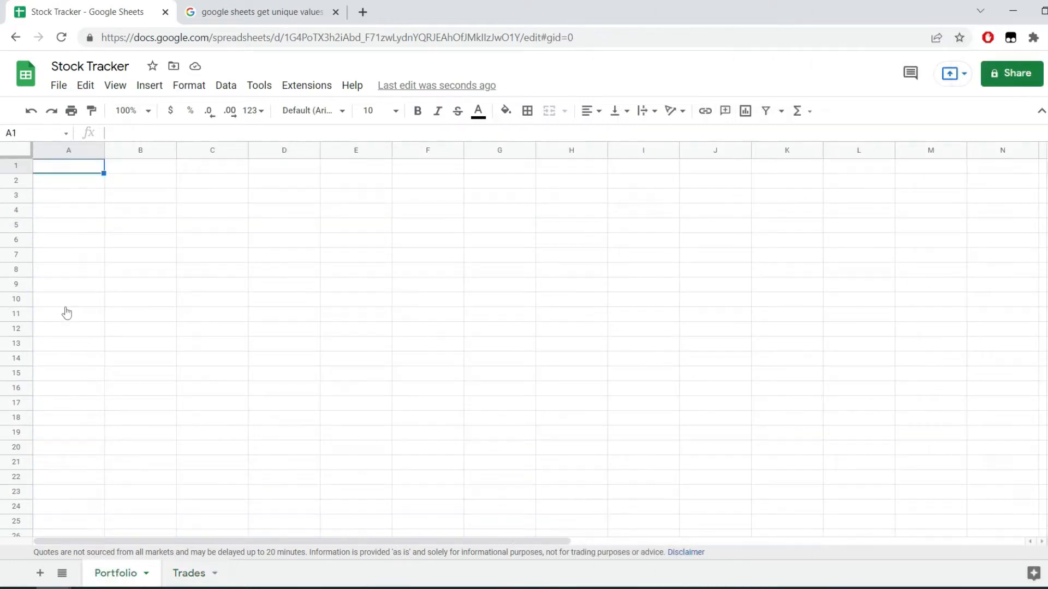
- Enter =UNIQUE(Trades!A:A) in A1 to list FB, AAPL, DIS, XOM, TSLA, ATVI
type("=")
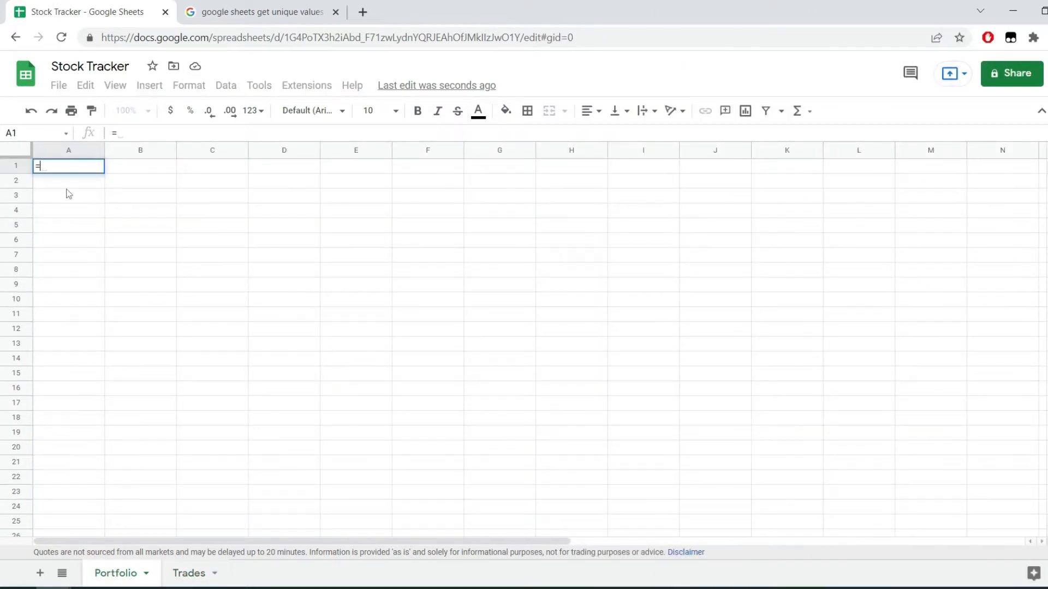
type("UNIQUE(")
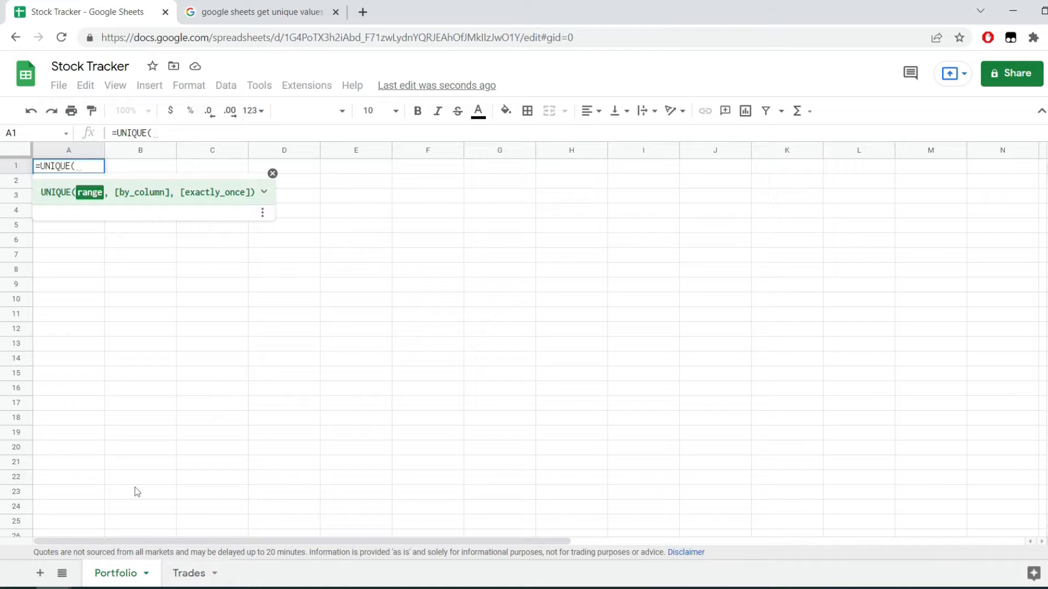
left_click(188, 574)
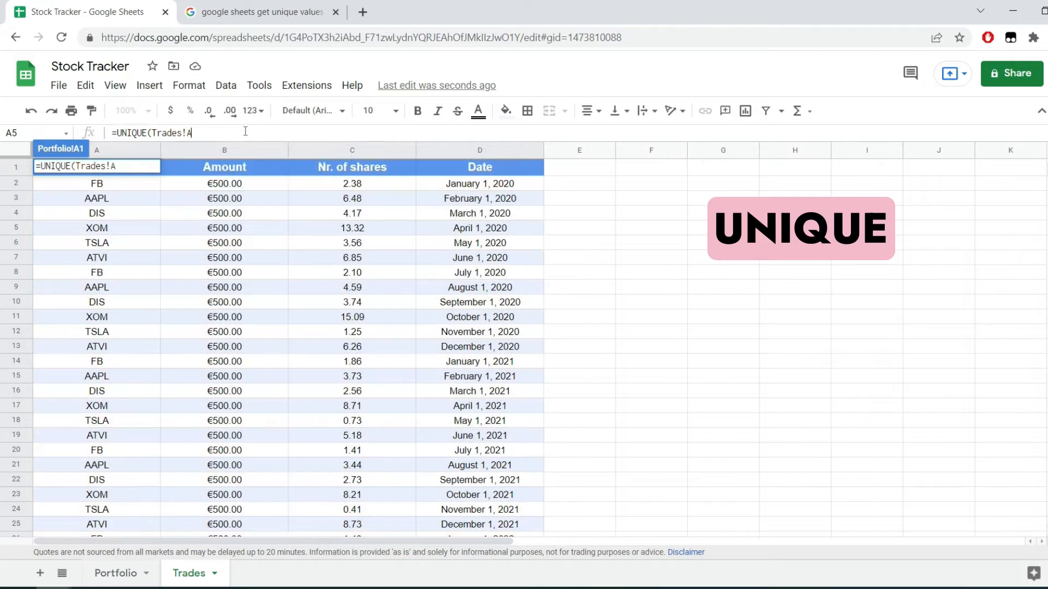
type(":A)")
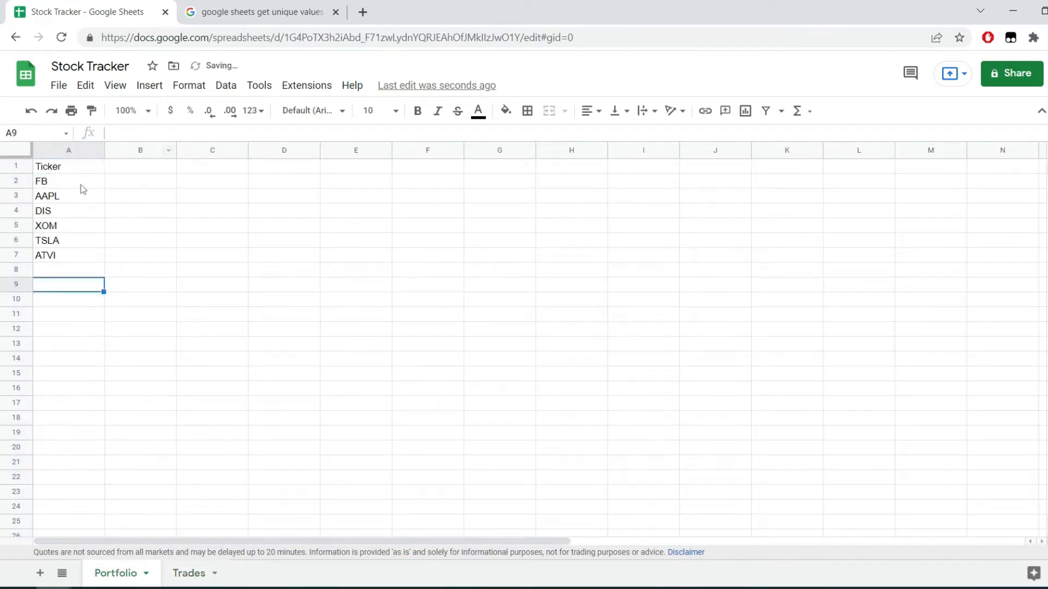
left_click_drag(68, 181, 68, 255)
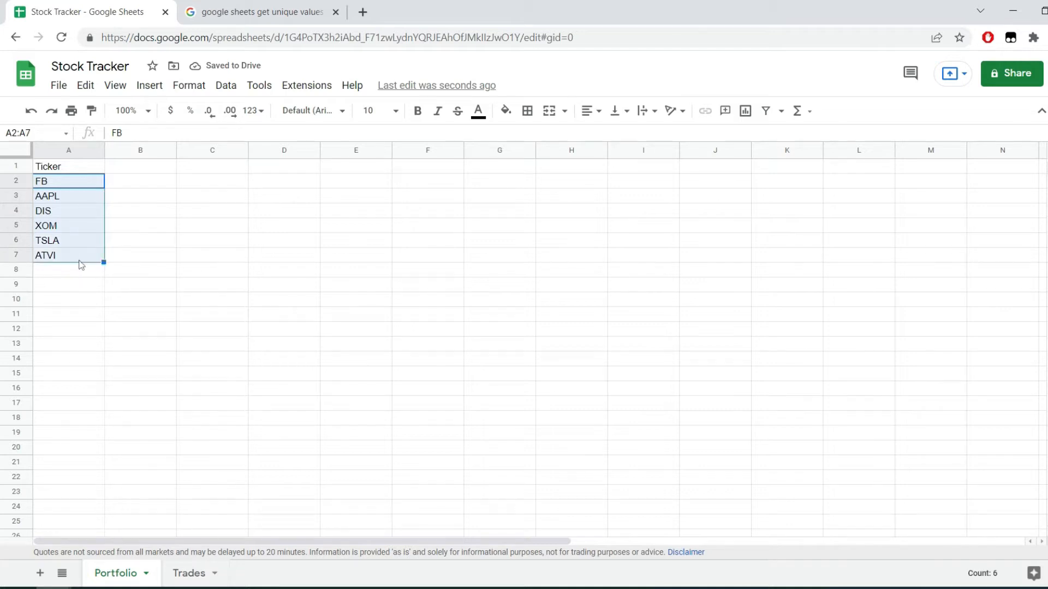
left_click(140, 314)
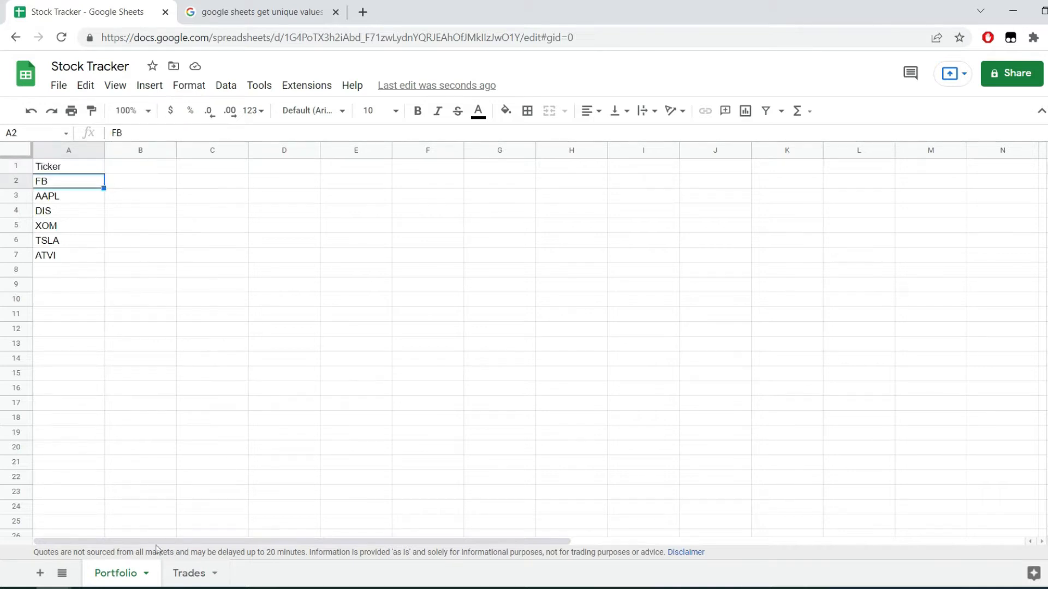
left_click(188, 572)
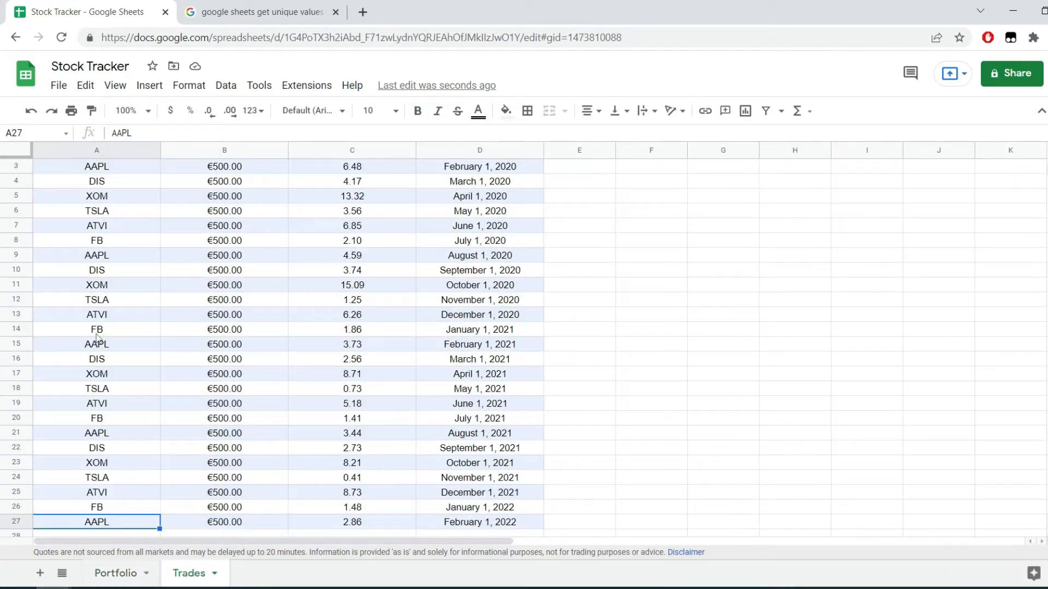
type("m")
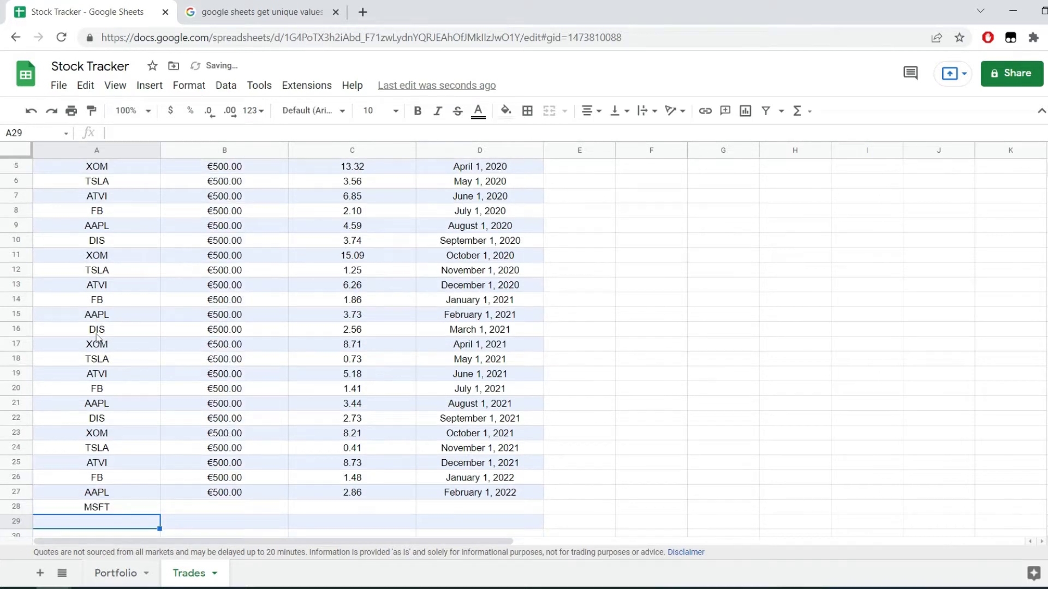
type("GOOG")
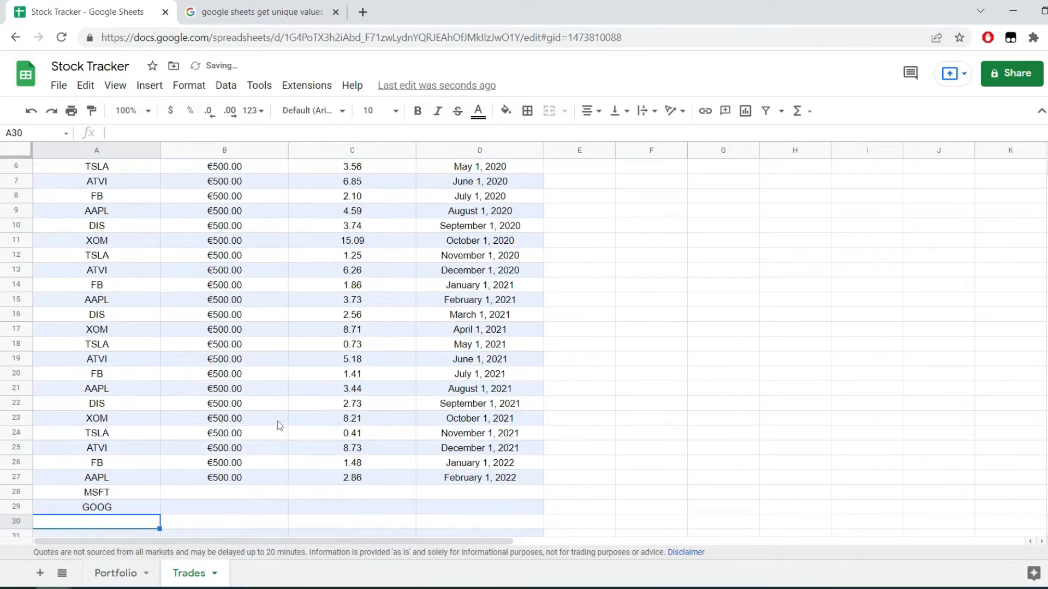
left_click(115, 572)
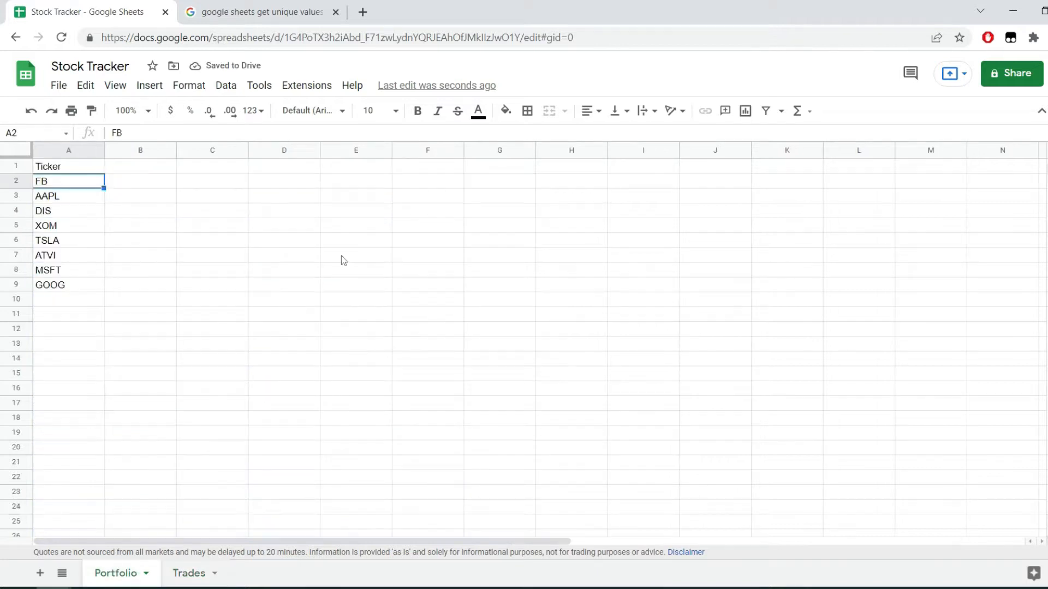
left_click(68, 270)
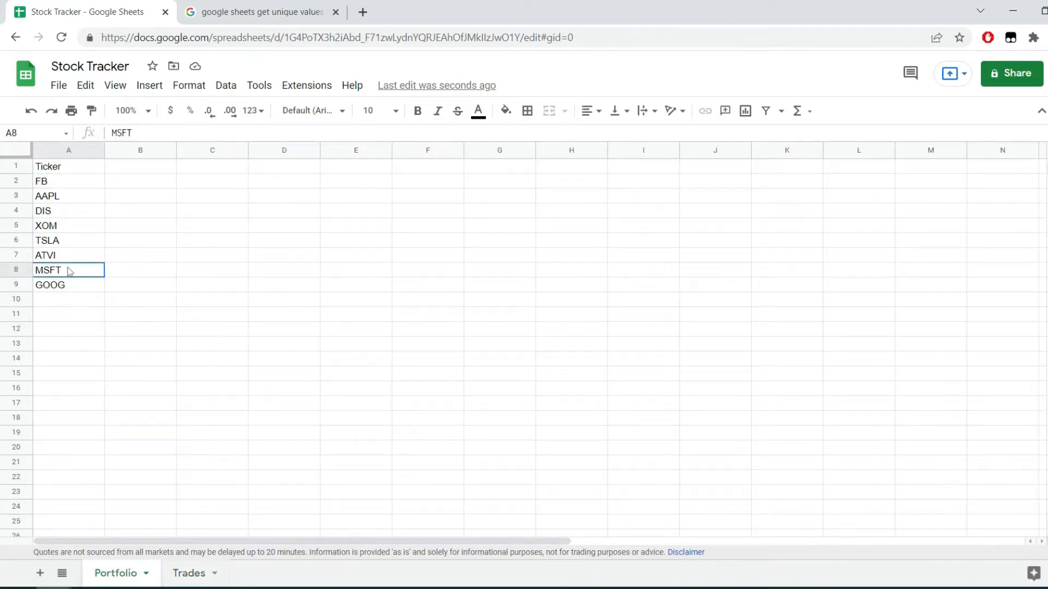
left_click(69, 166)
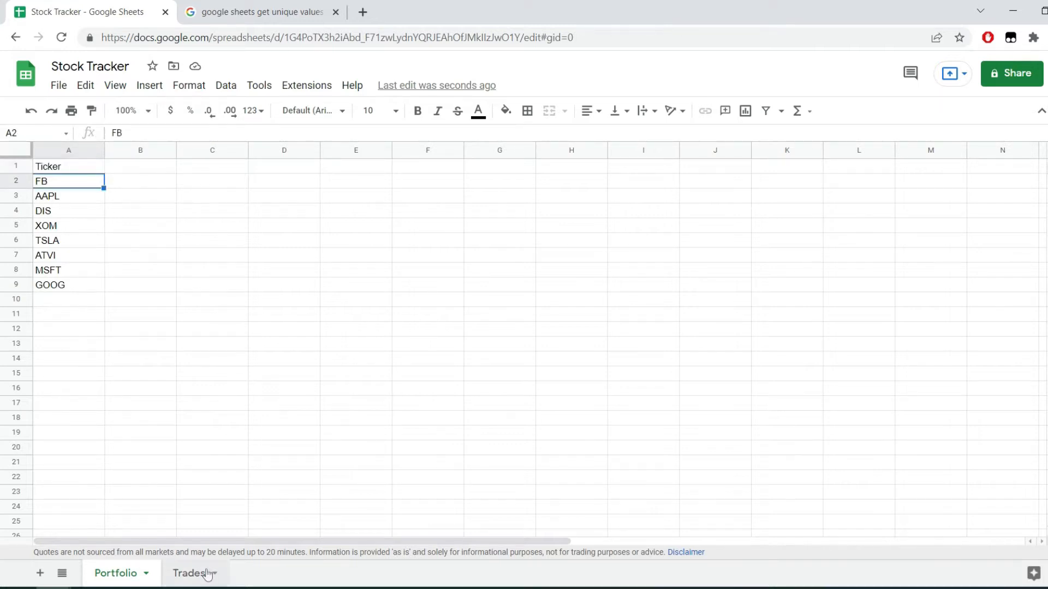
left_click(189, 574)
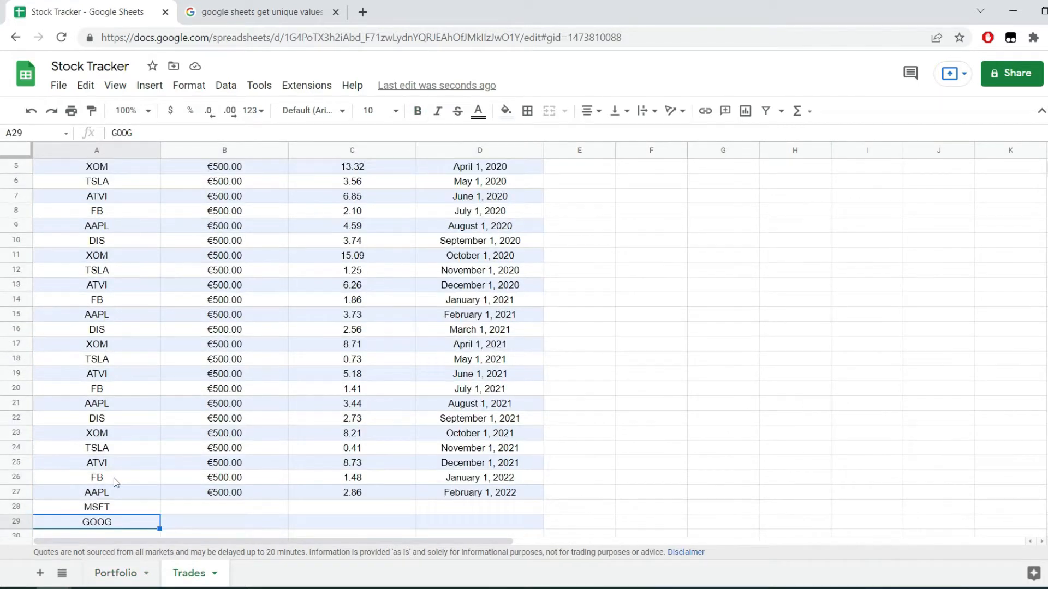
key("Delete")
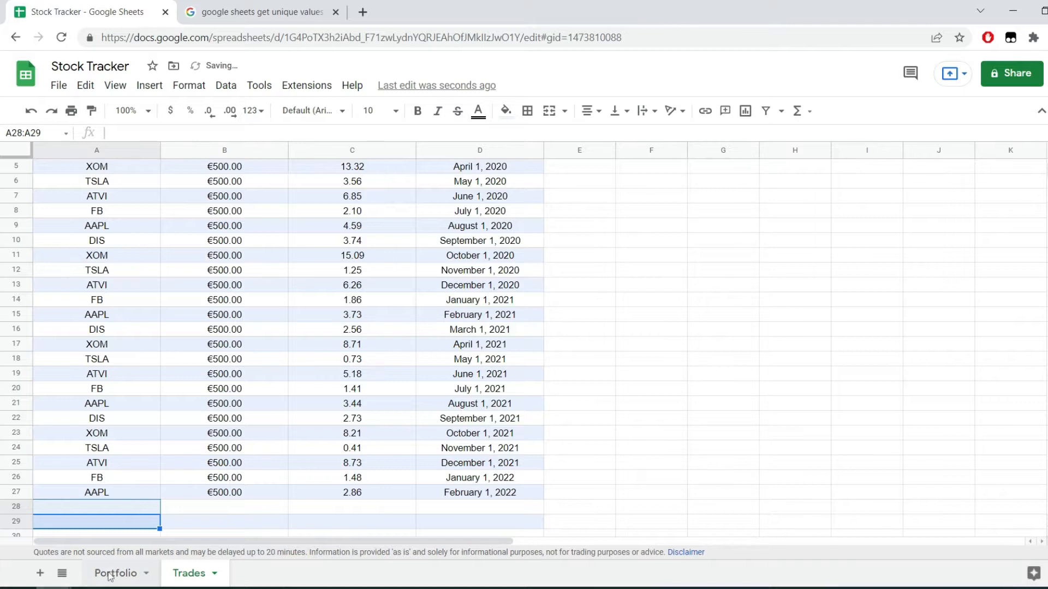
left_click(115, 574)
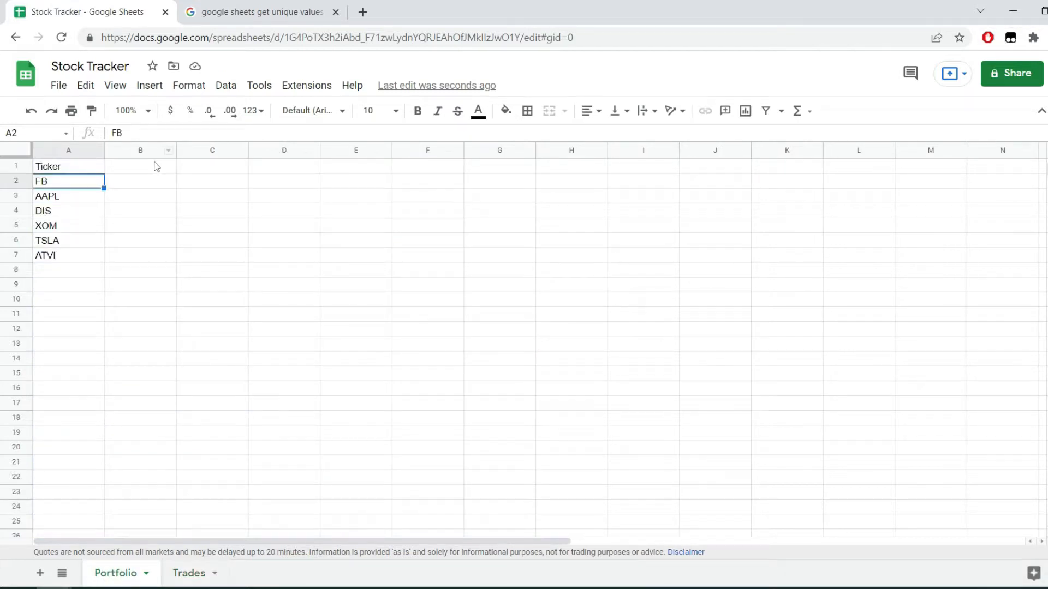
- Type headers Company Name, Share Price, Value, Total Cost, Cost per share, %Result, $Result in B1:H1
type("Company")
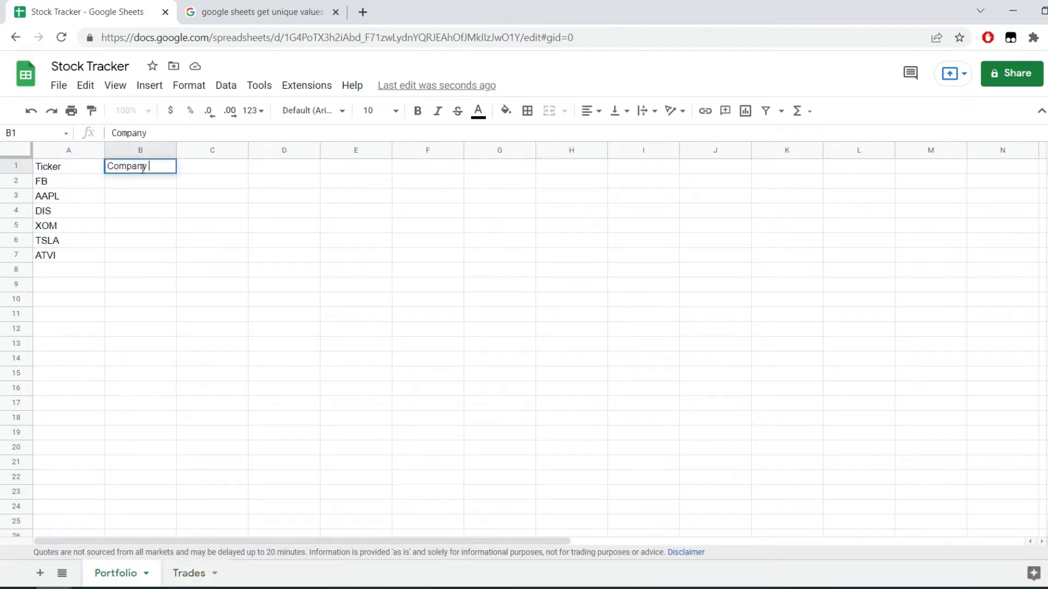
type("Share pR")
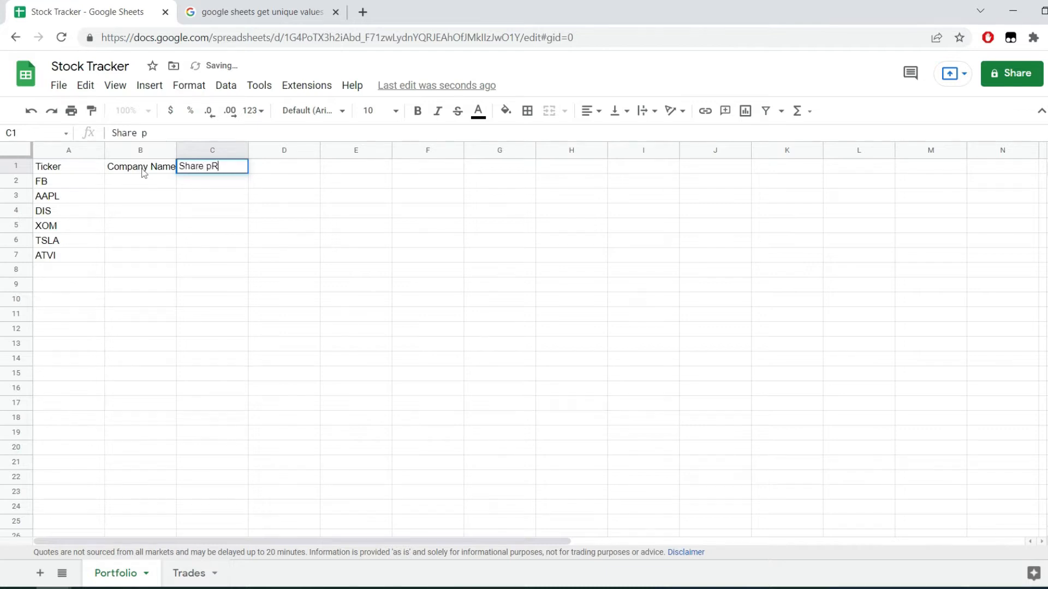
type("Value")
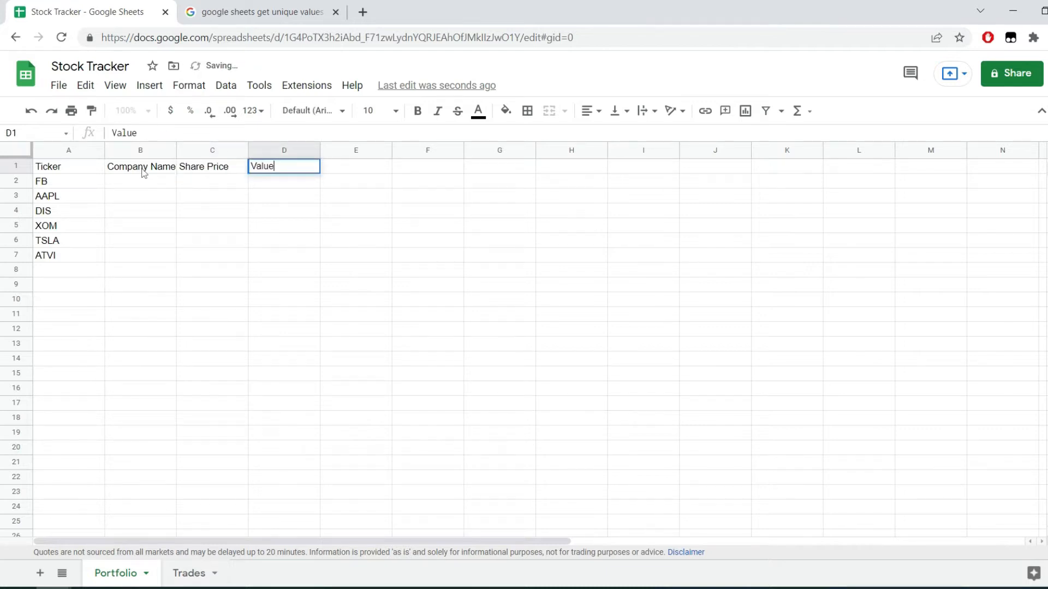
type("Total")
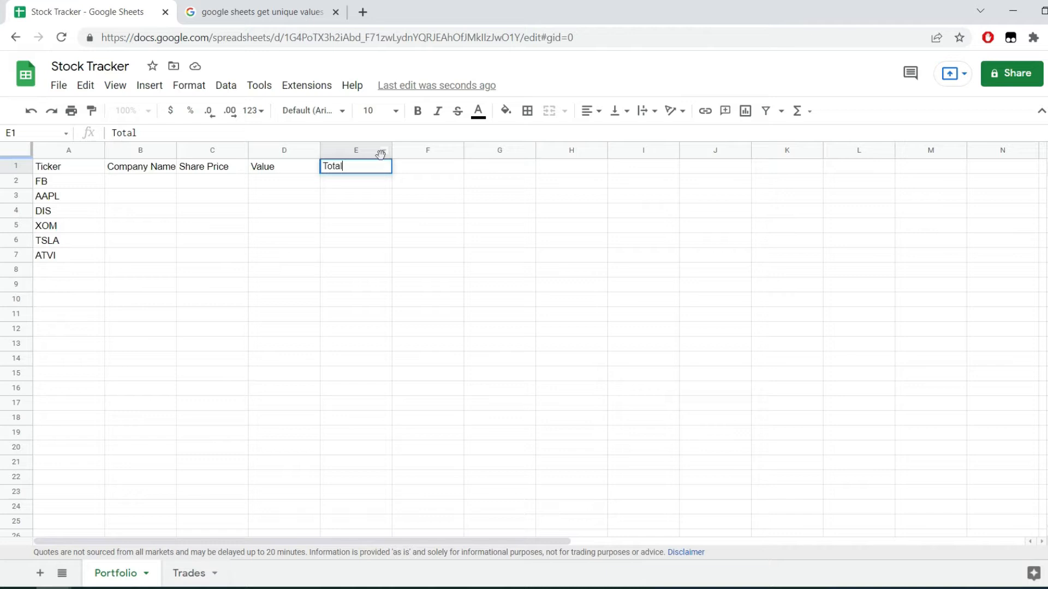
type("Cost")
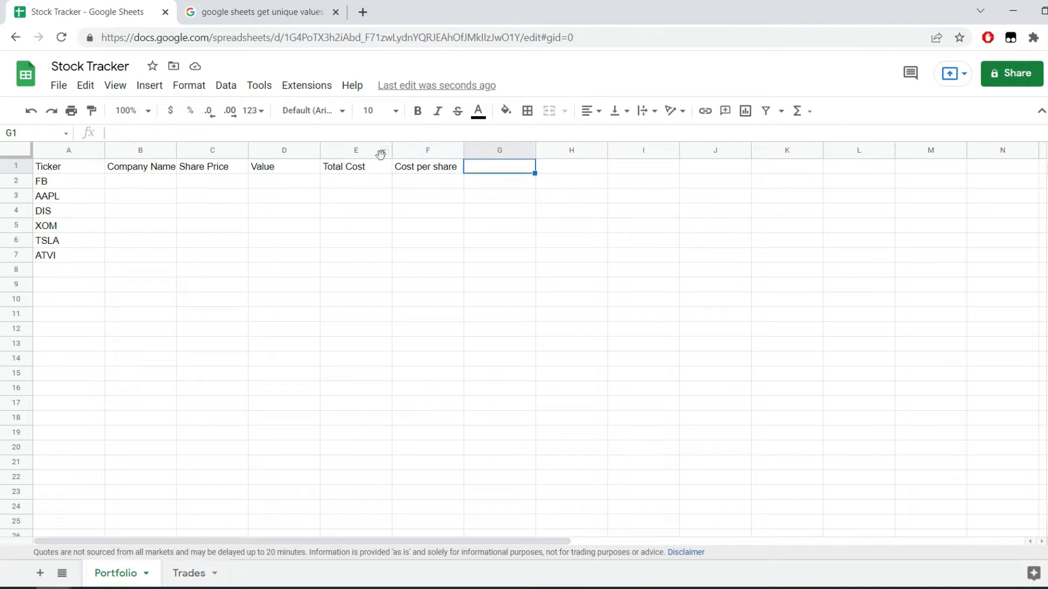
type("%")
left_click(572, 166)
type("$")
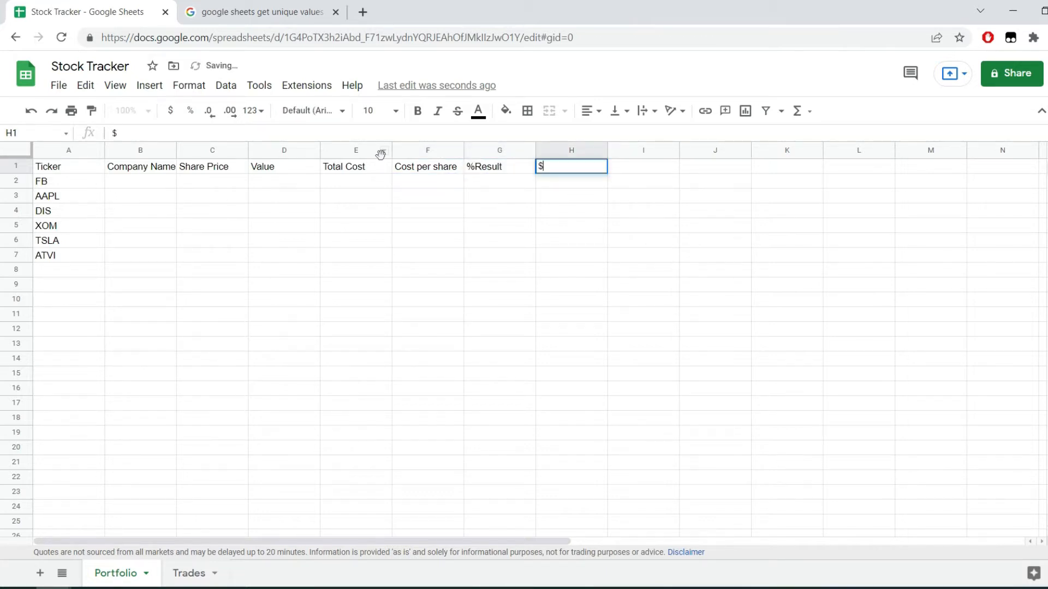
type("Result")
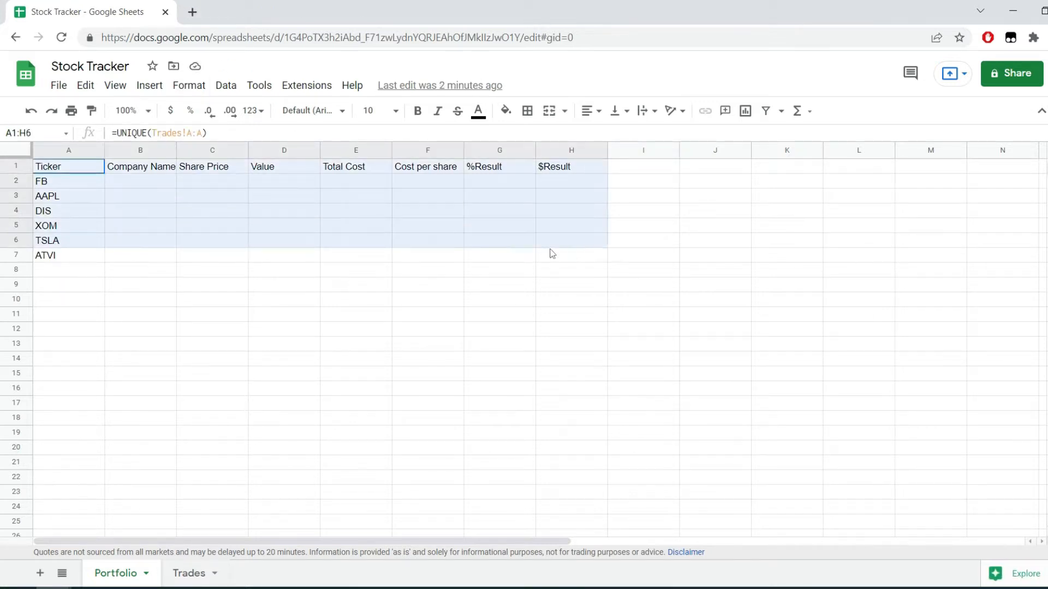
- Apply the green alternating row colour style to the portfolio table
left_click(188, 86)
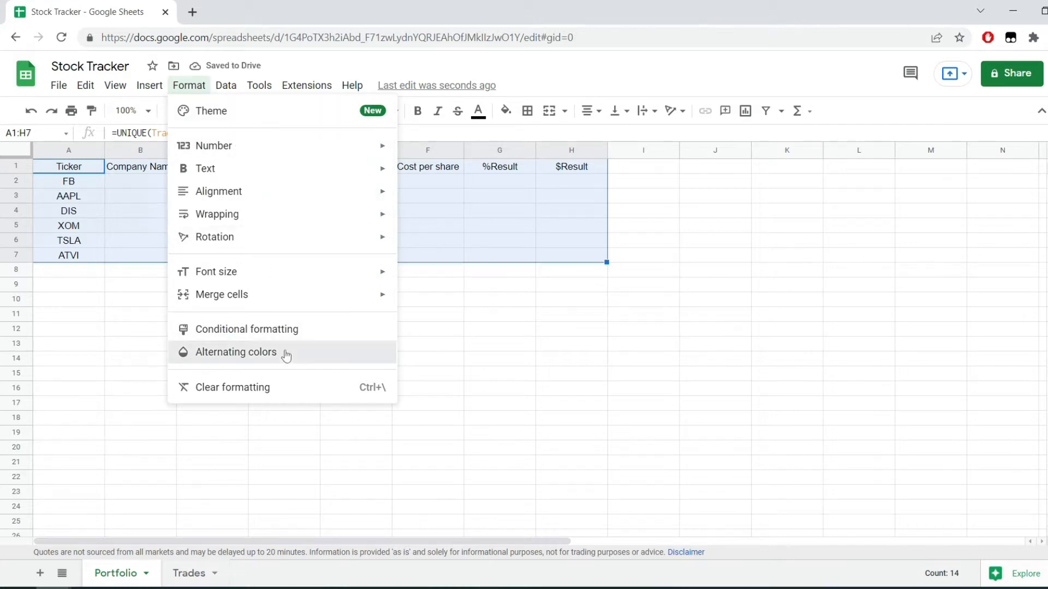
left_click(235, 352)
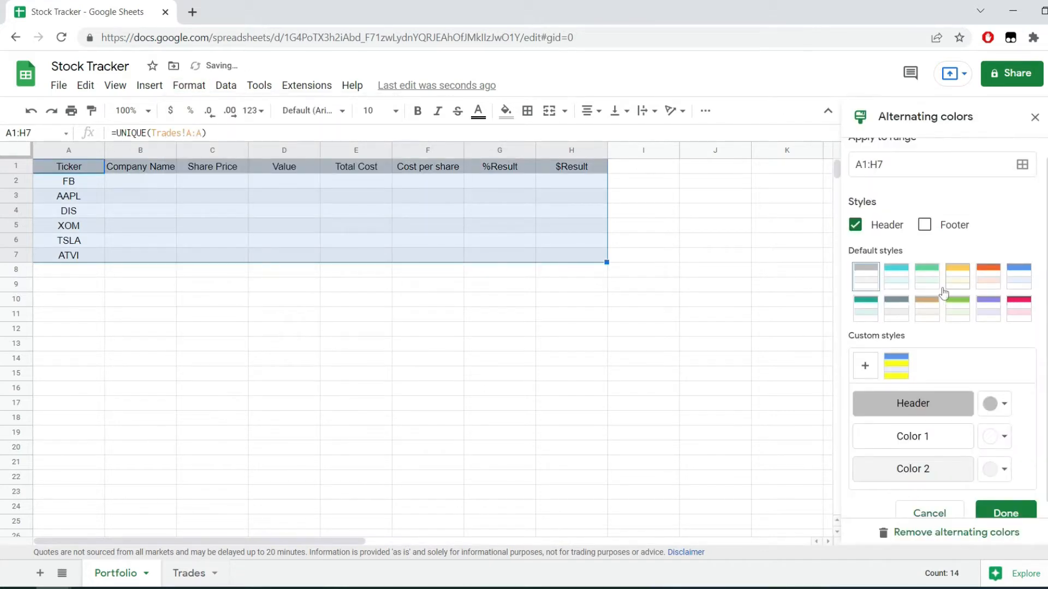
left_click(926, 276)
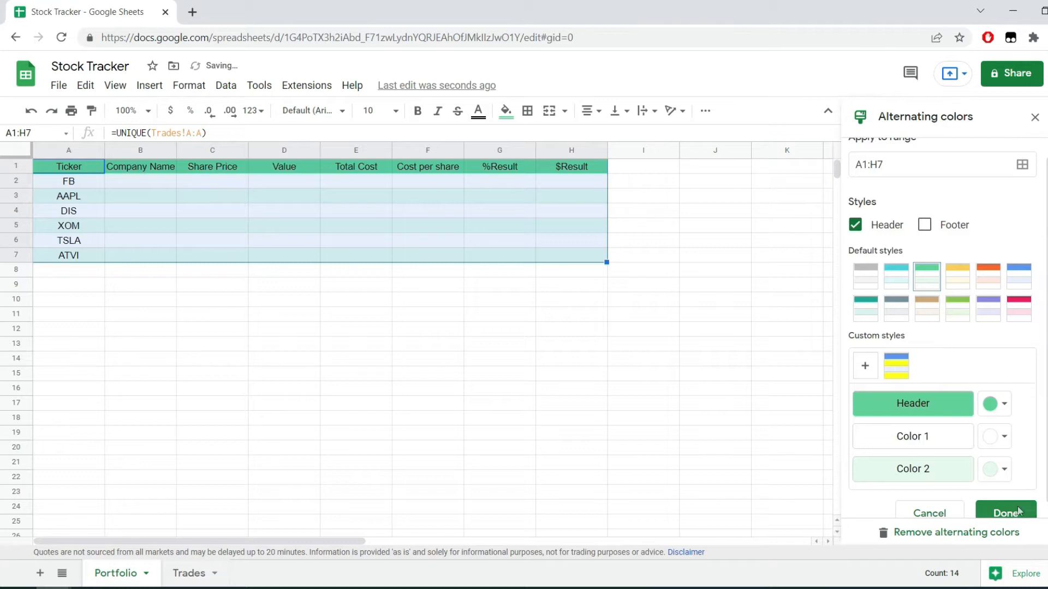
- Make the header row text larger and bold
left_click(1006, 513)
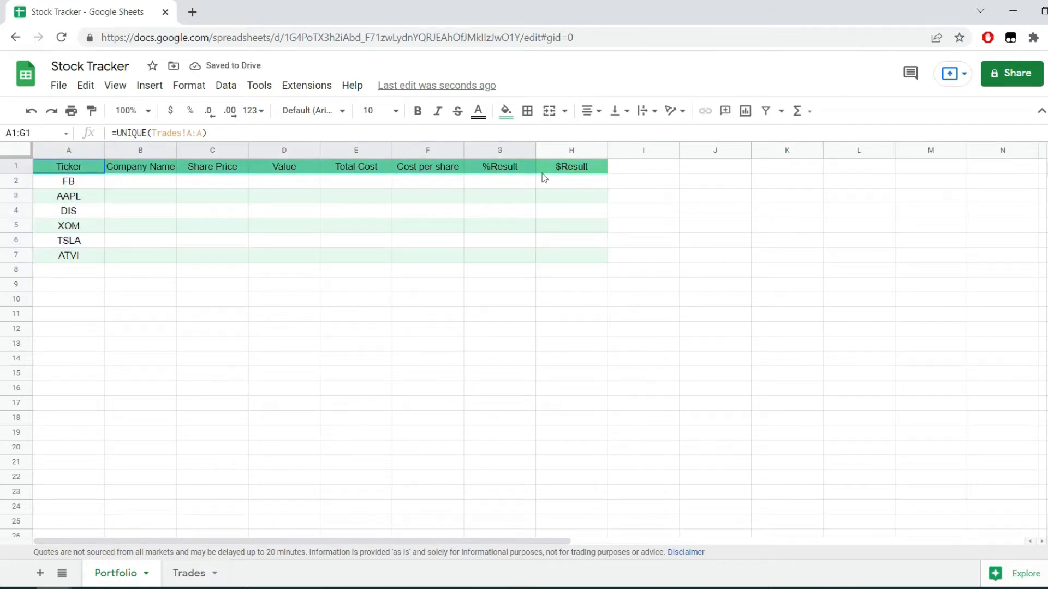
left_click(367, 110)
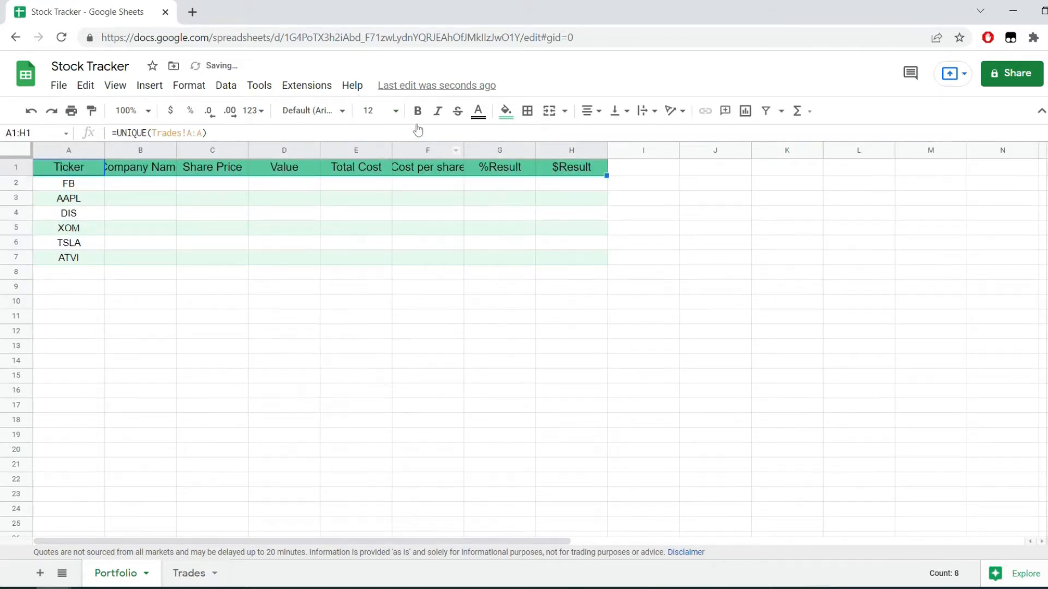
left_click(356, 242)
type("Number of shares")
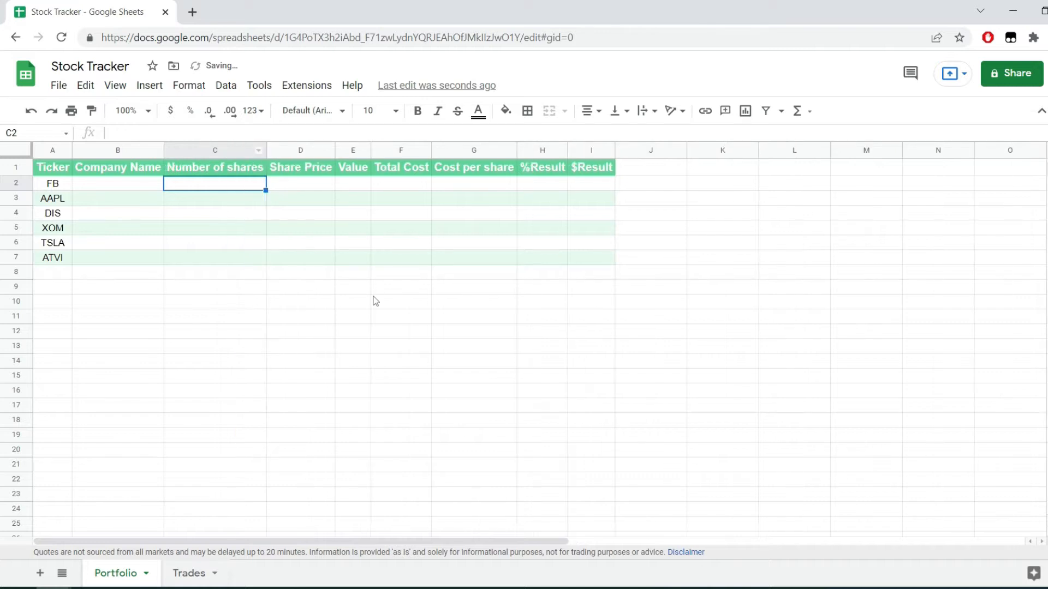
- Enter =GOOGLEFINANCE(A2,"name") in B2 to fetch the company name
type("=G")
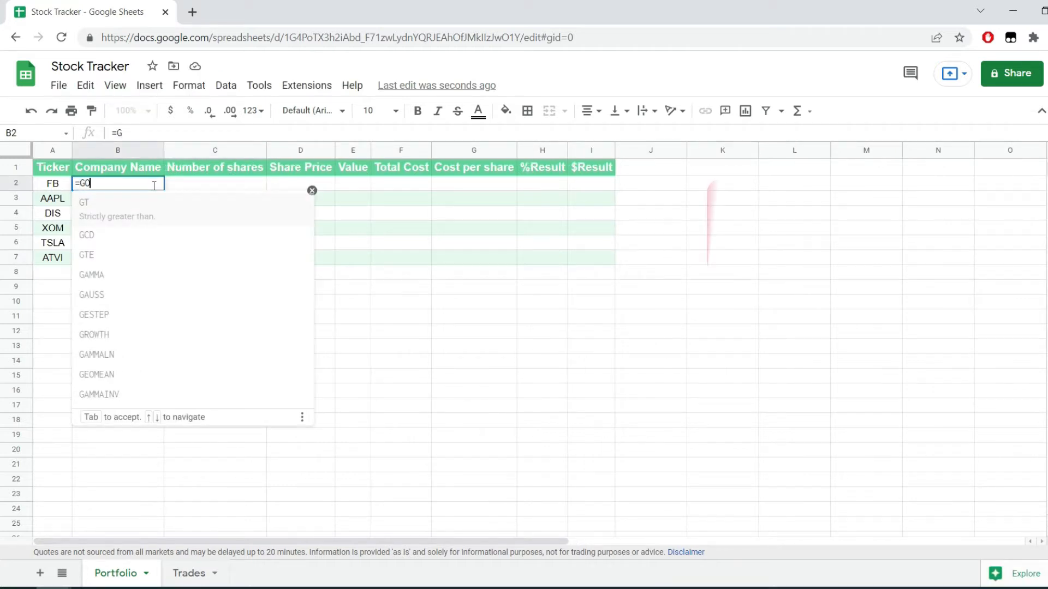
type("OOGLEFINANCE(A2,\"name\"")
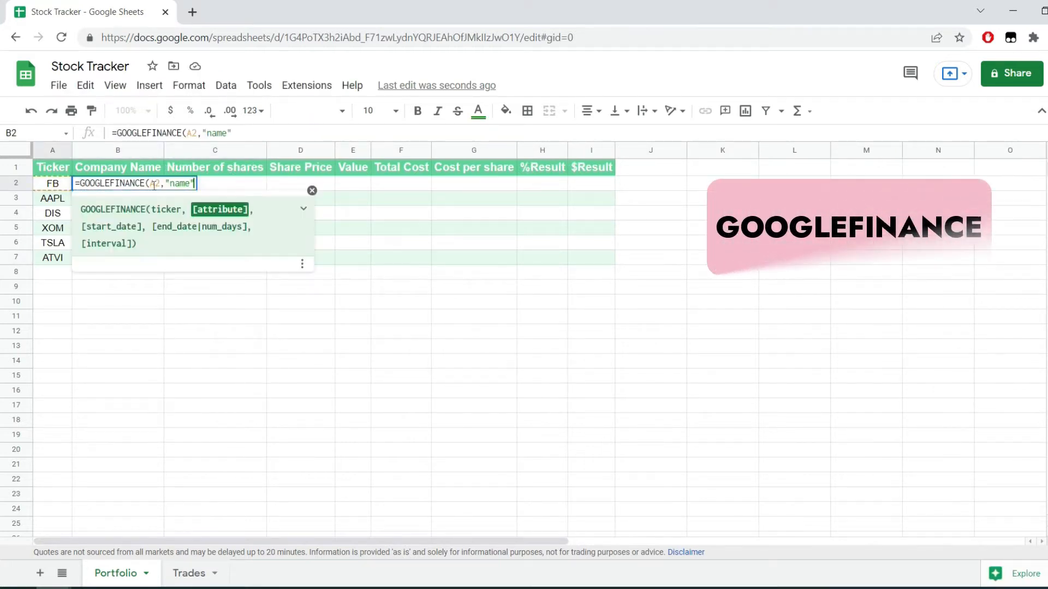
key("Enter")
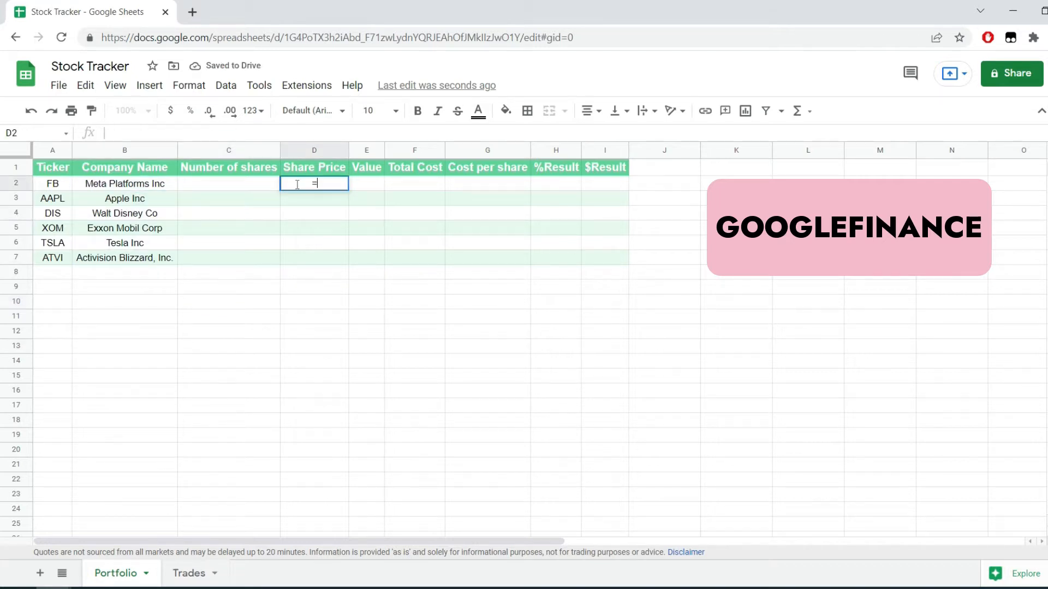
- Add the GOOGLEFINANCE price formula, fill it down to row 7, and format as currency
type("=GOOGLEFINANCE(A2,\"")
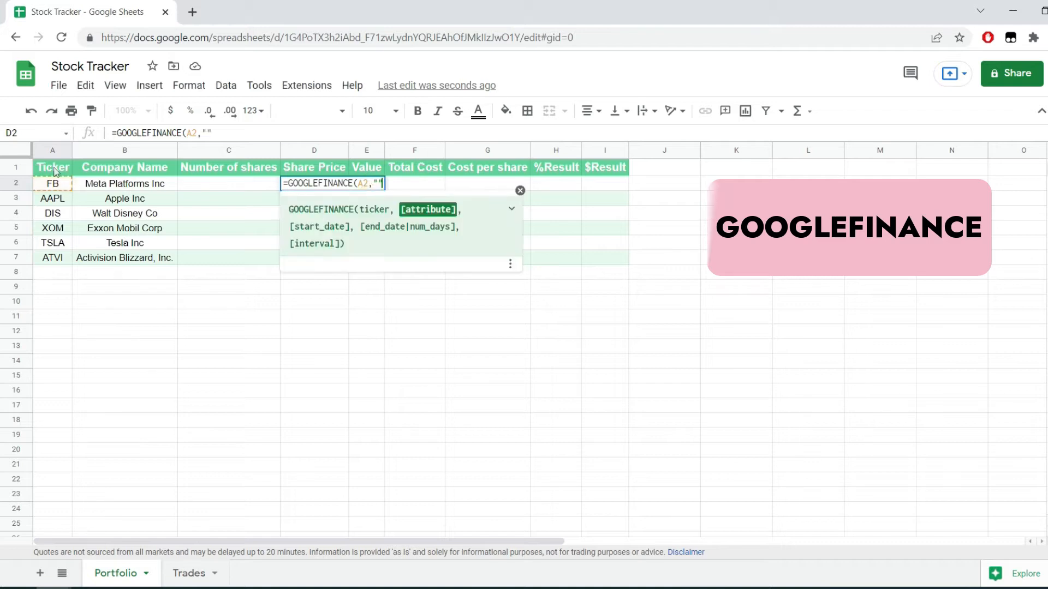
type("price")
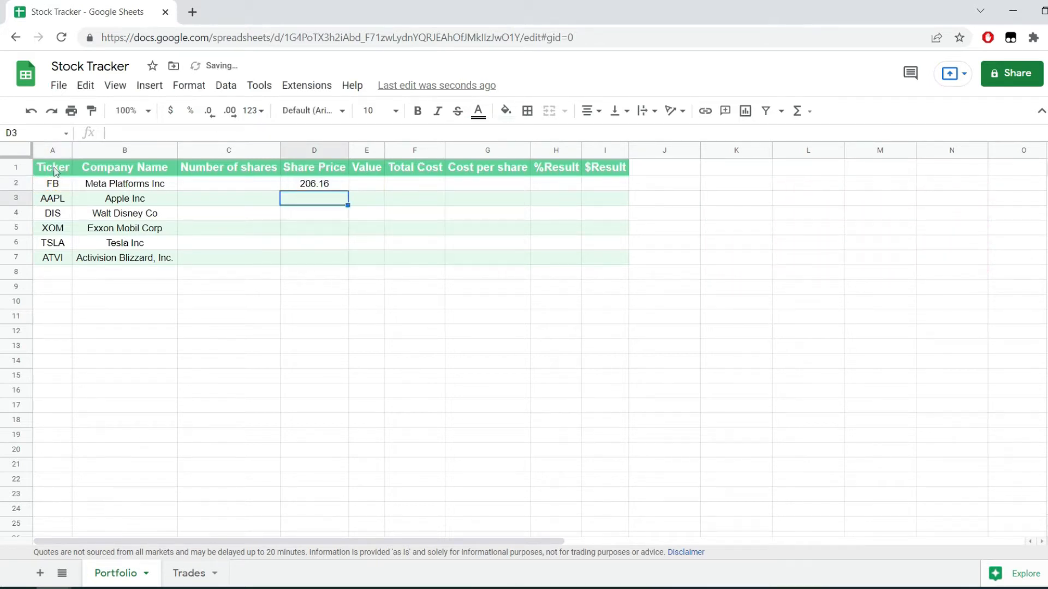
left_click_drag(314, 184, 315, 257)
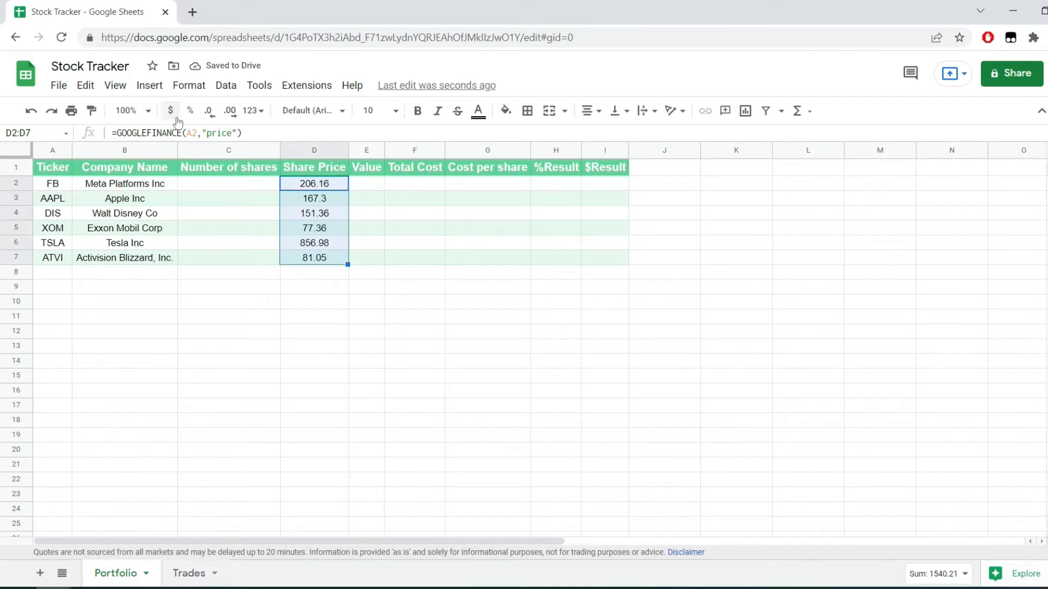
left_click(169, 111)
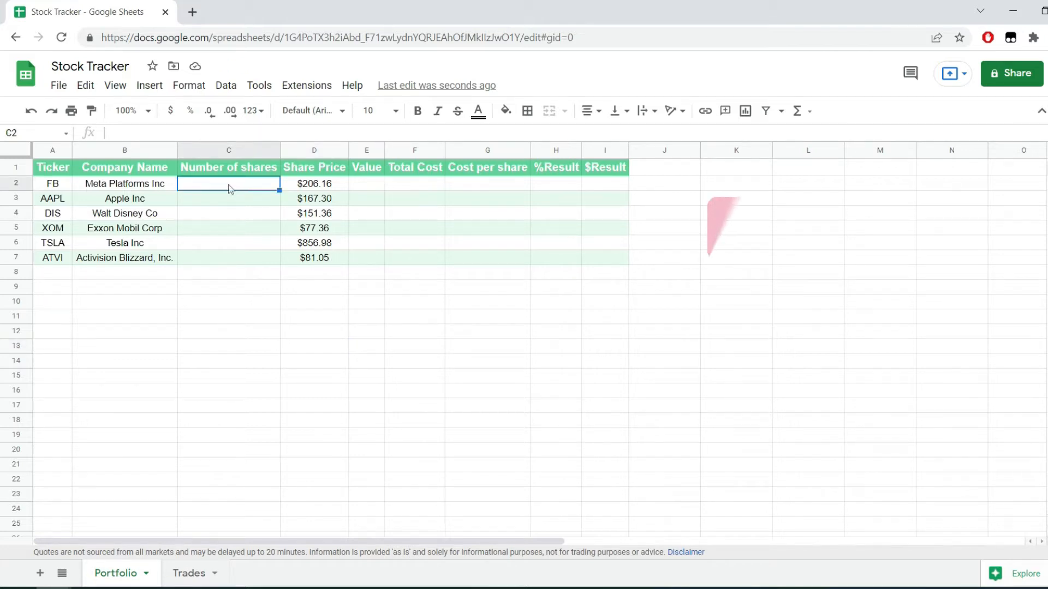
- Sum each ticker's shares with =SUMIF(Trades!A:A,Portfolio!A2,Trades!C:C), shown to one decimal
type("=S")
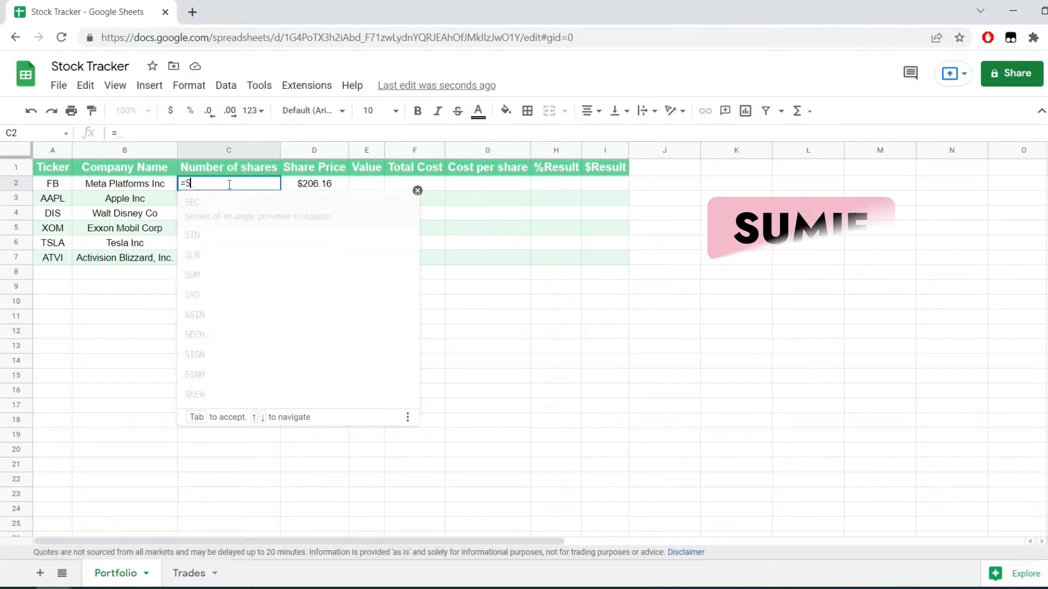
left_click(189, 574)
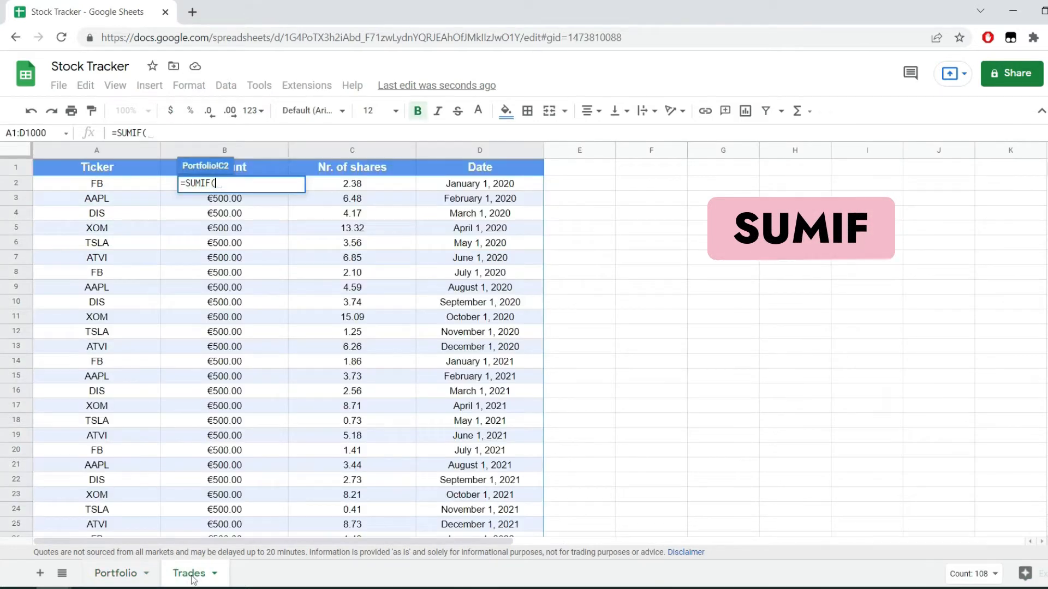
left_click(96, 150)
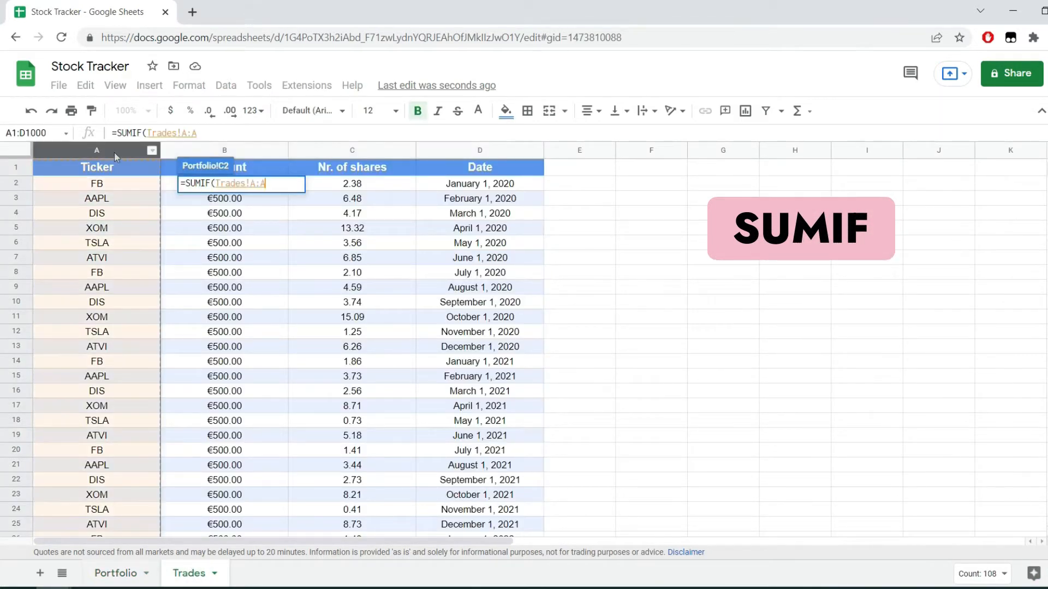
type(",p")
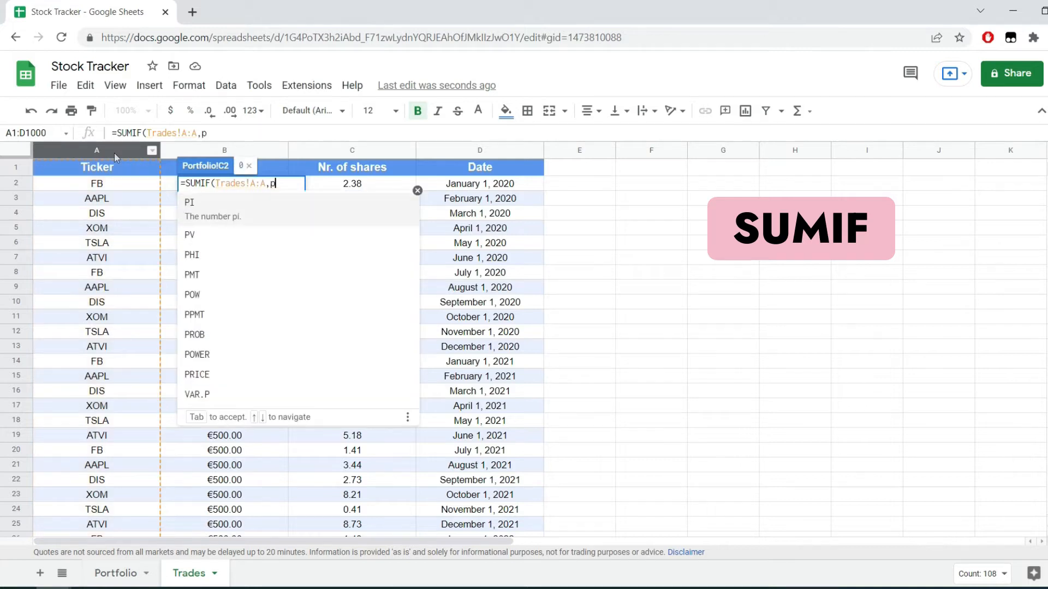
type("ortfolio!A")
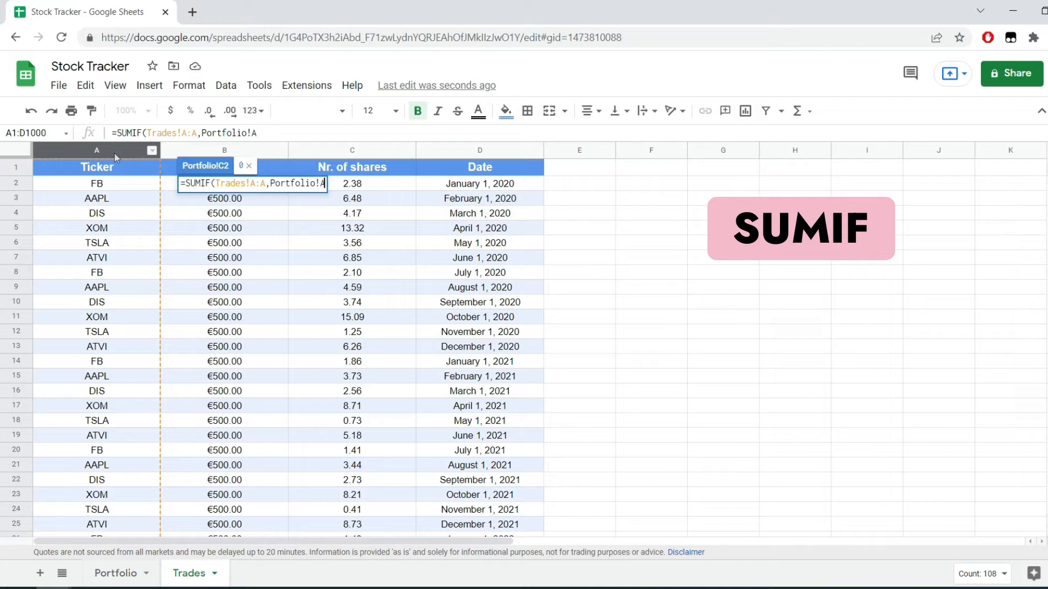
type("2")
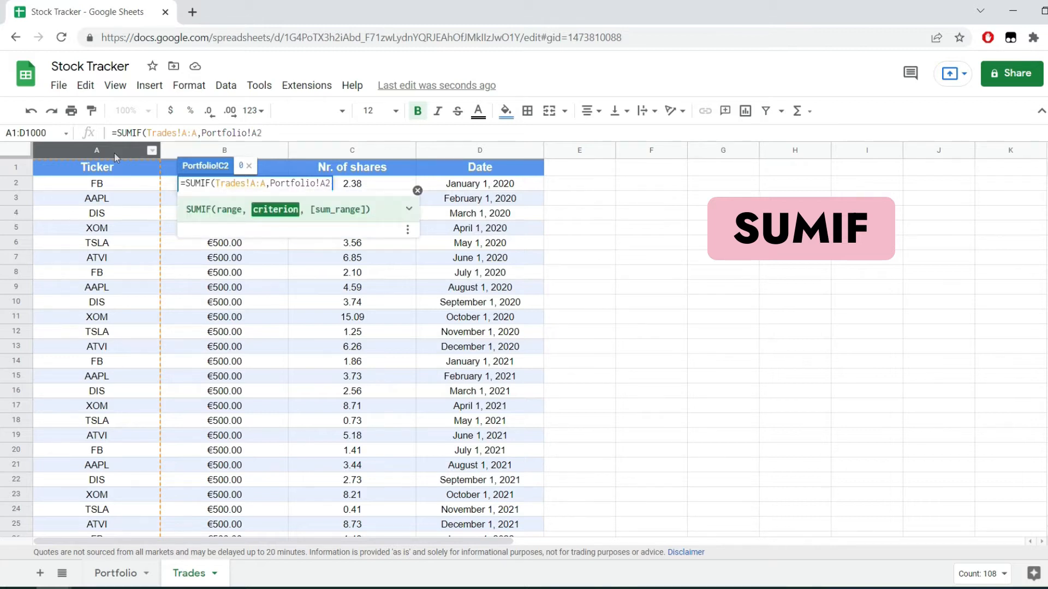
type(",")
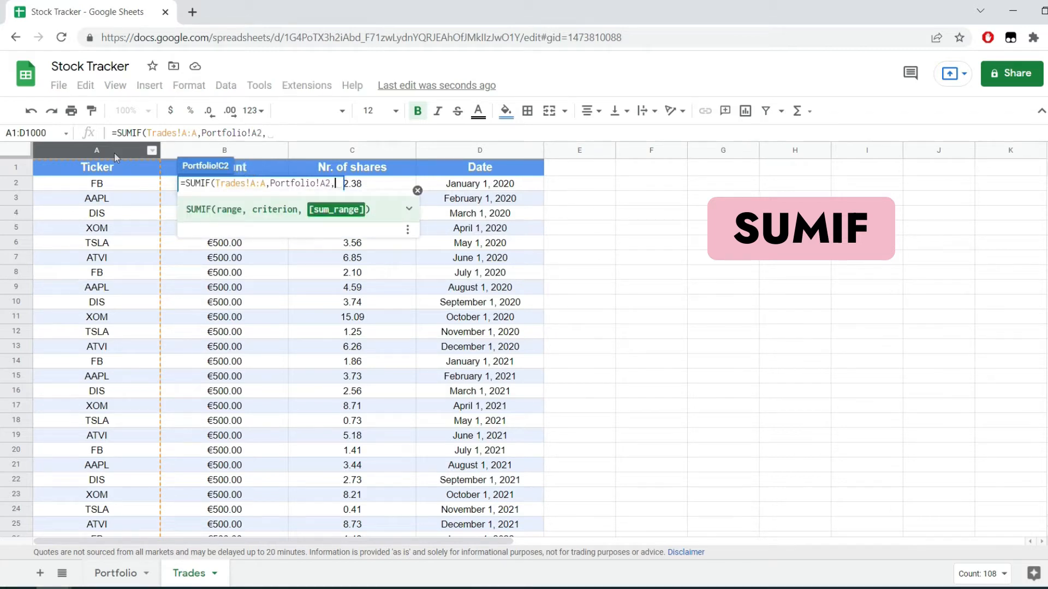
type("Trades!")
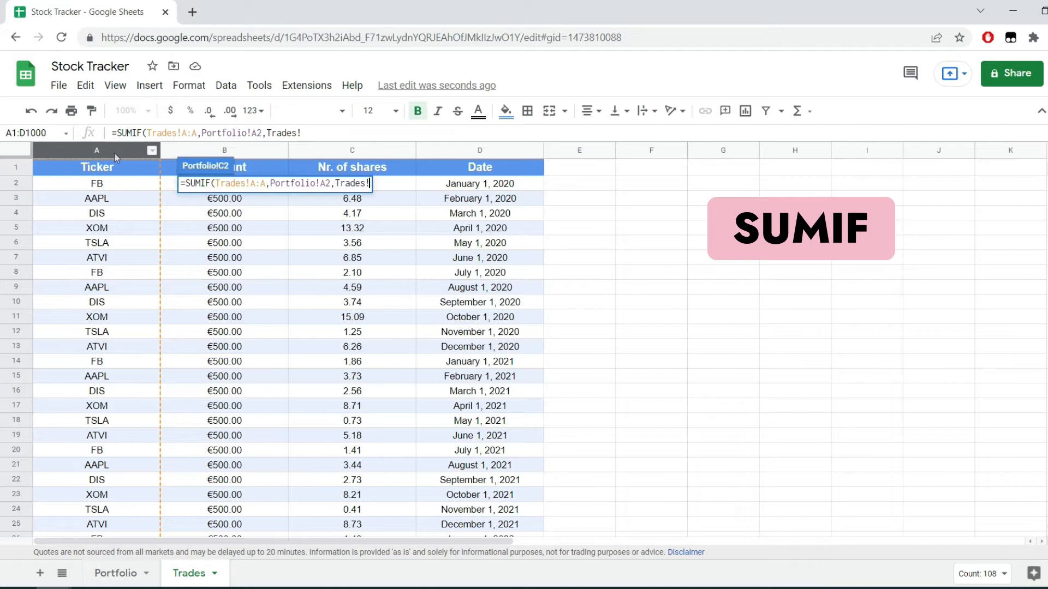
type("C")
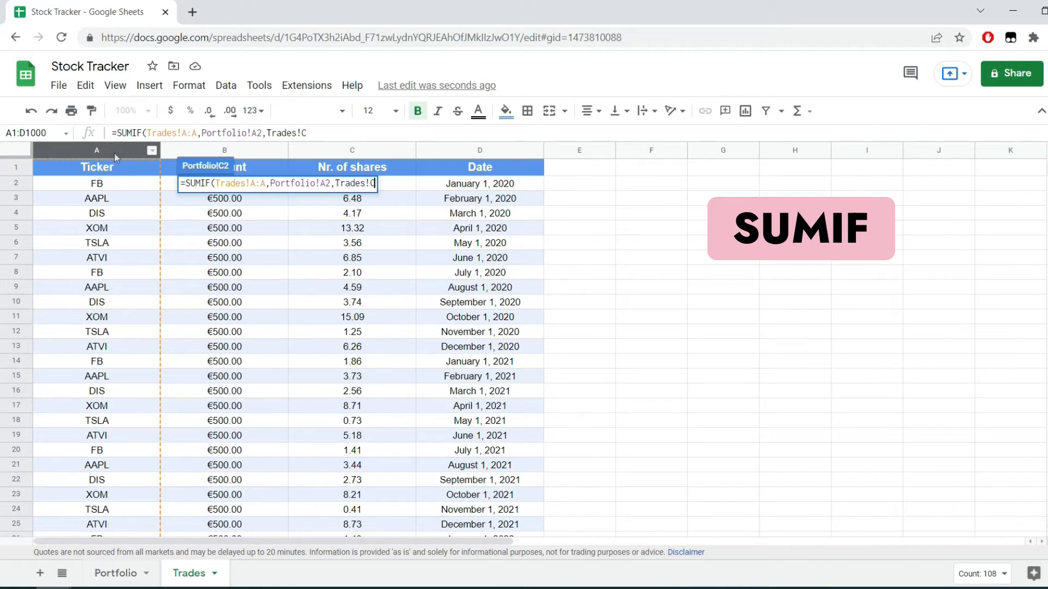
left_click(115, 573)
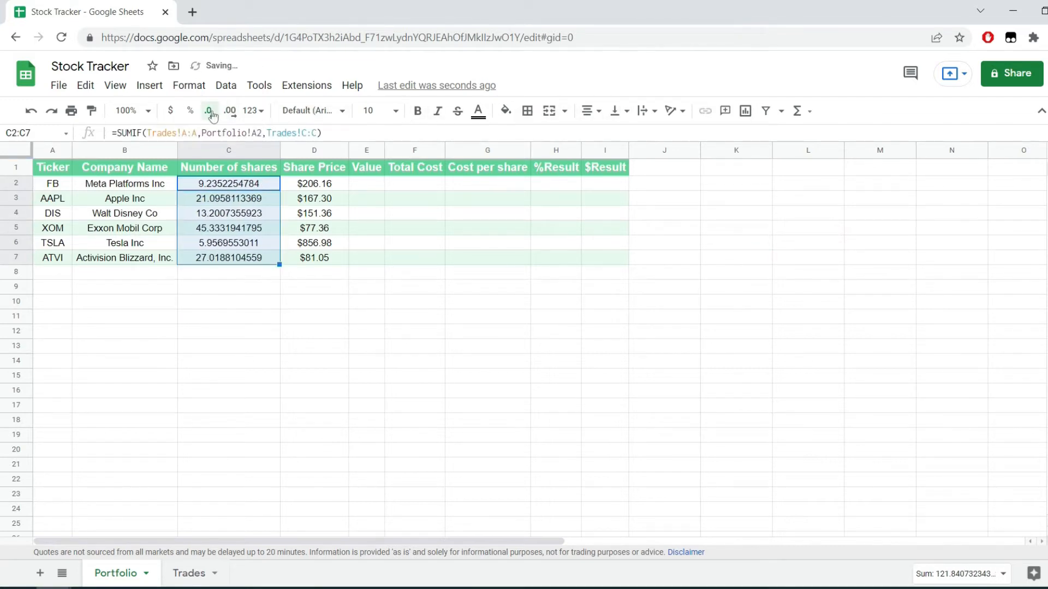
left_click(209, 111)
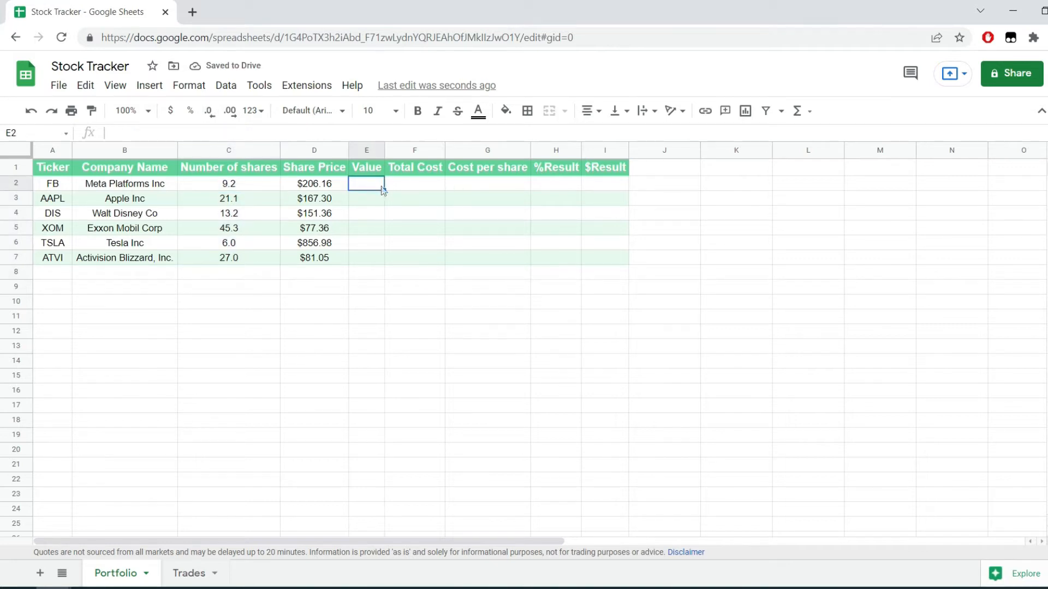
- Fill Value with =D2*C2 for all tickers, displayed to one decimal
type("=D2*C2")
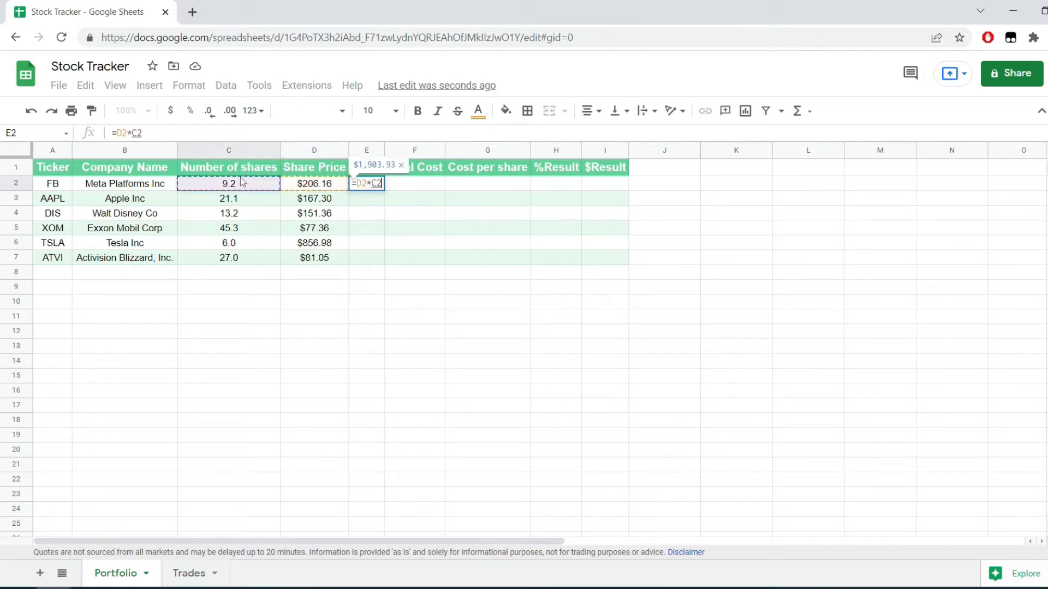
key("Enter")
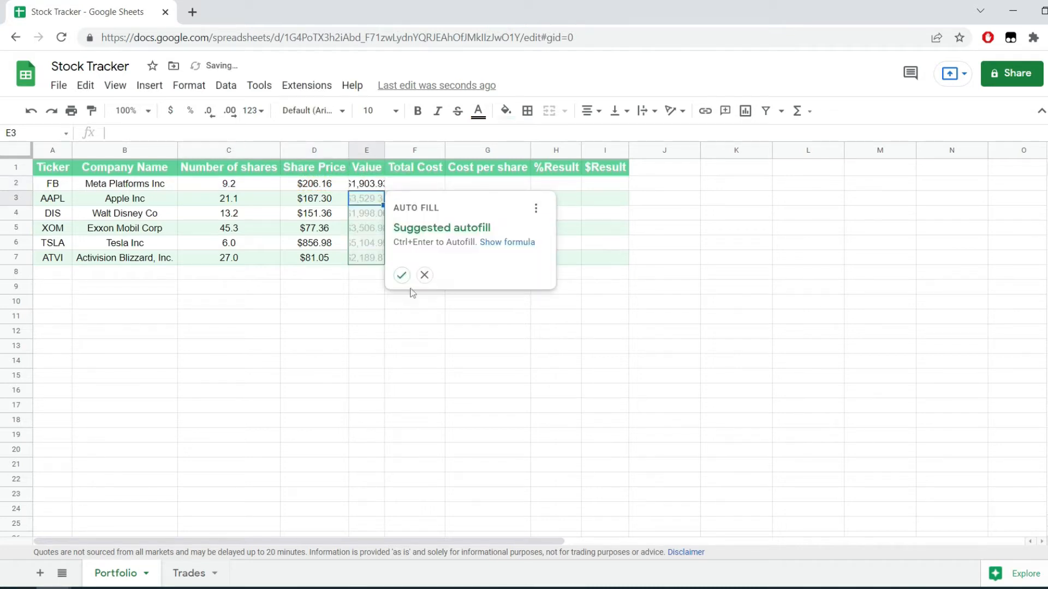
left_click(425, 274)
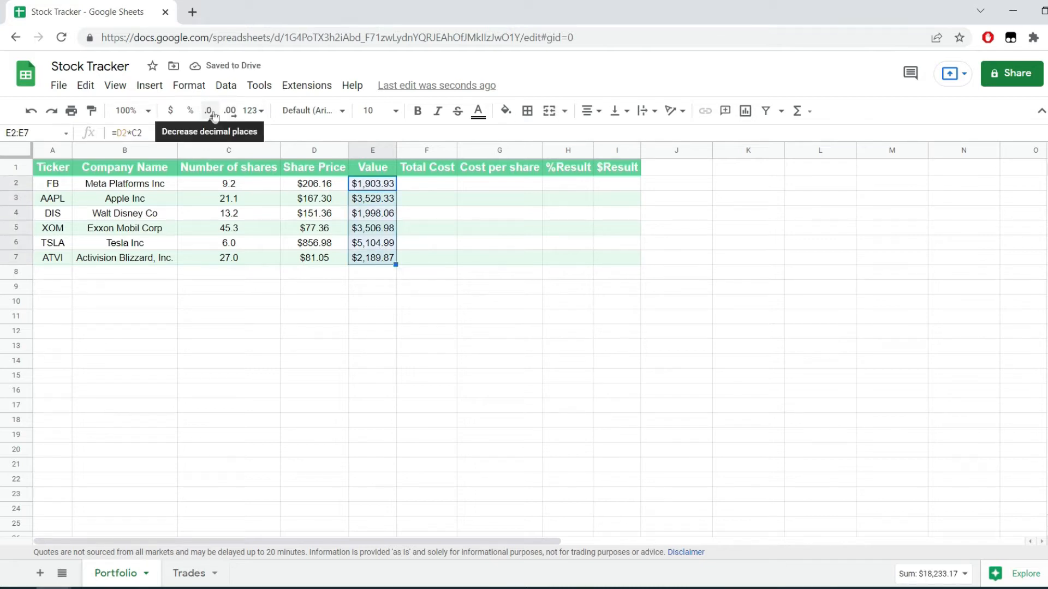
left_click(208, 110)
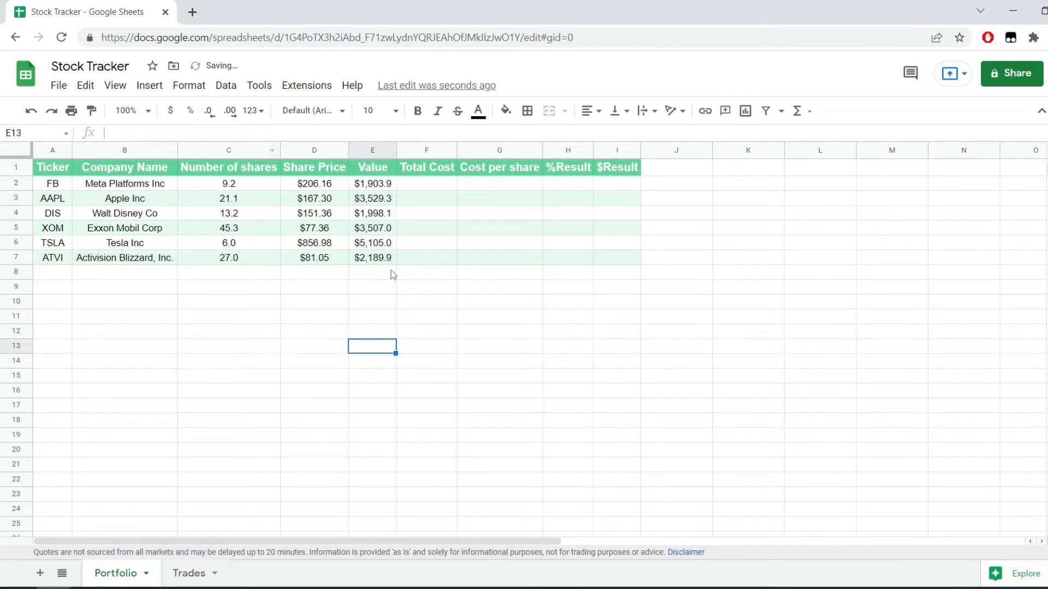
left_click(425, 183)
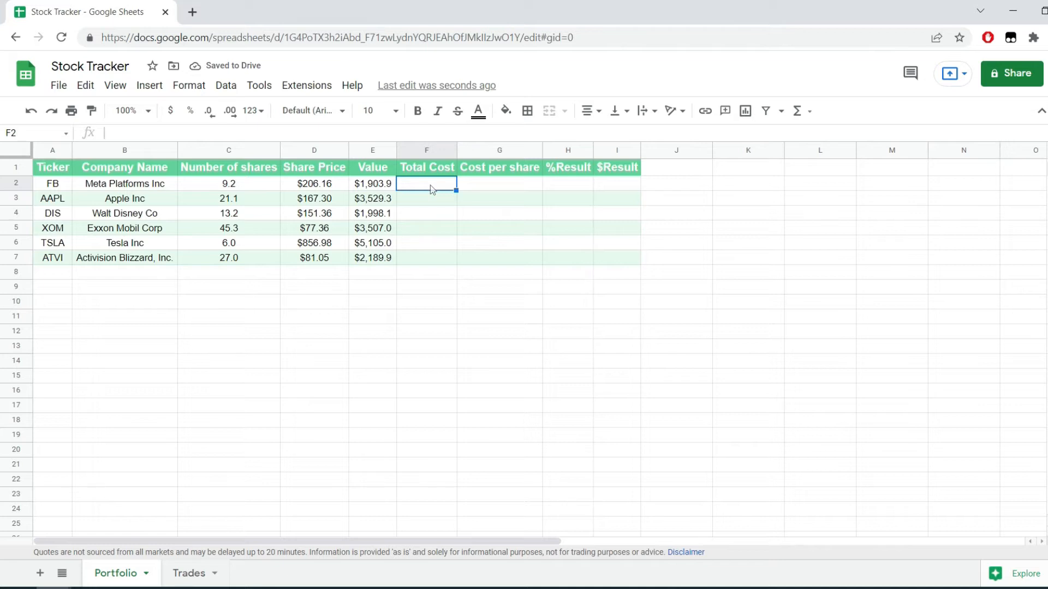
- Enter =SUMIF(Trades!A:A,Portfolio!A2,Trades!Amount) in F2 to total each ticker's invested amount
type("=SUMIF")
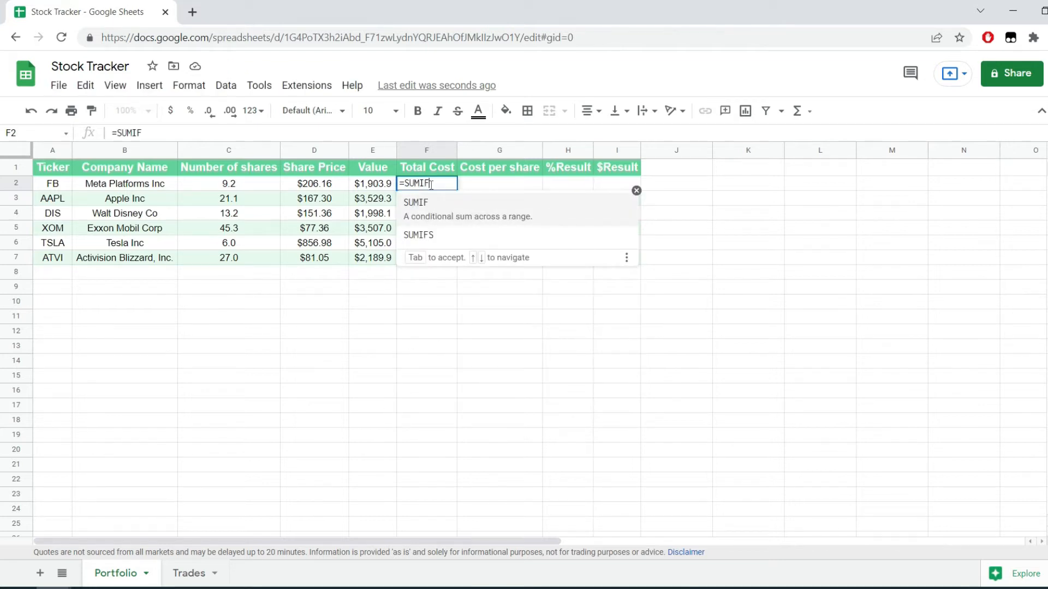
left_click(189, 572)
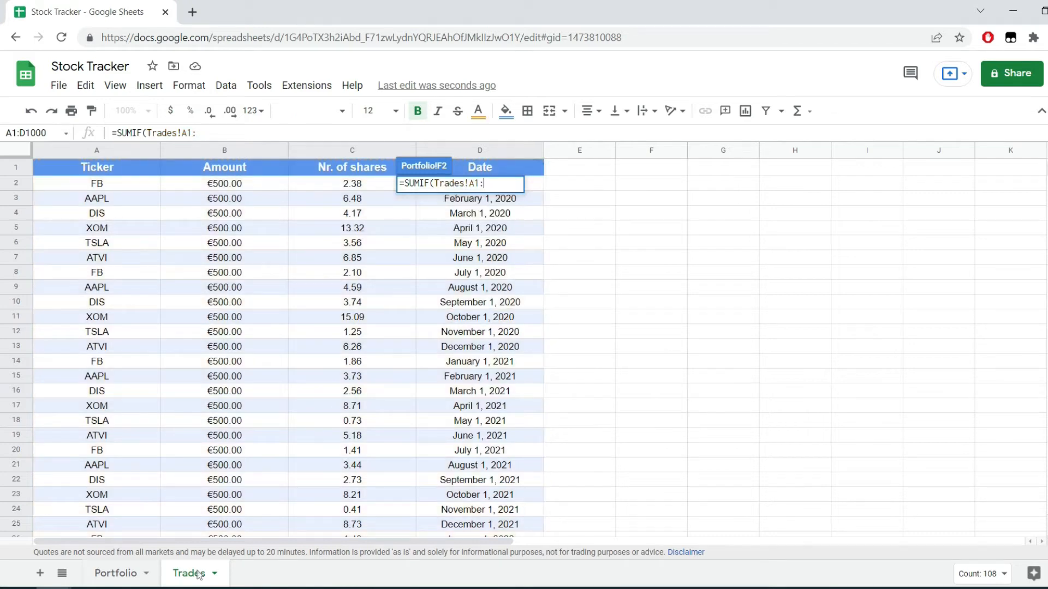
key("Backspace")
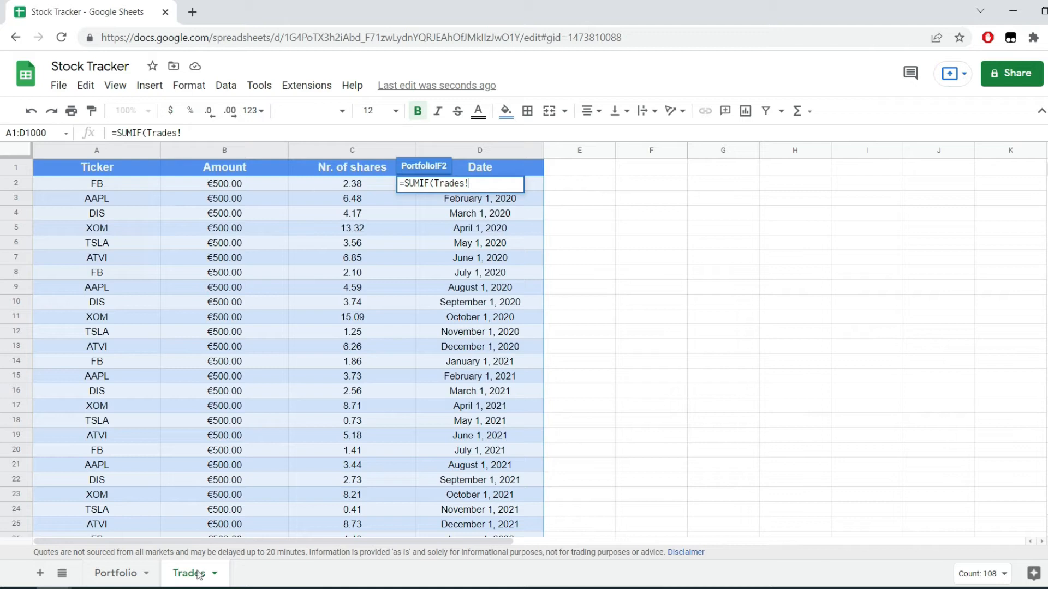
type("A:")
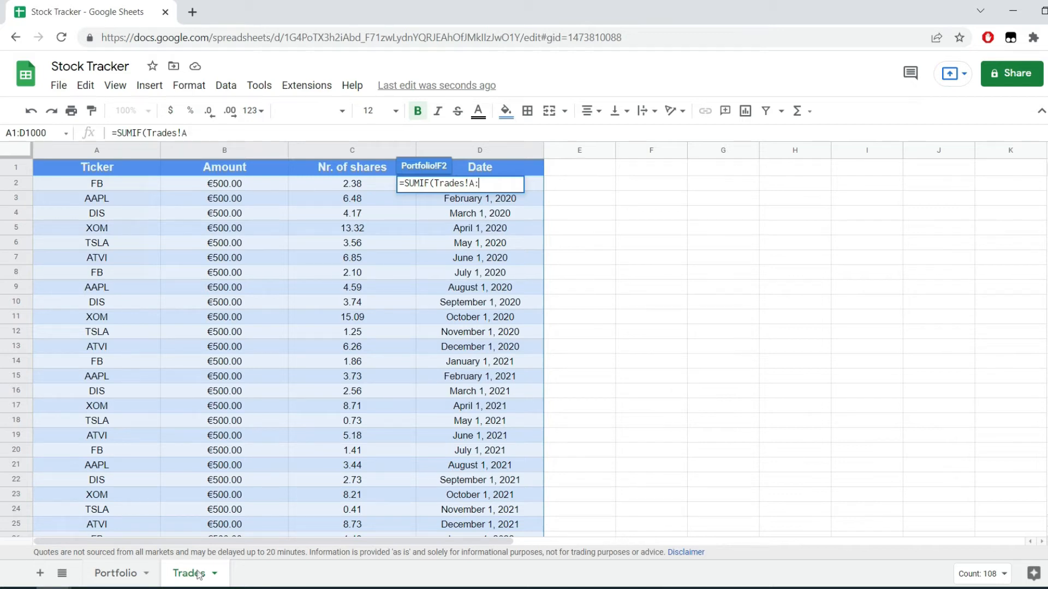
type("A,Port")
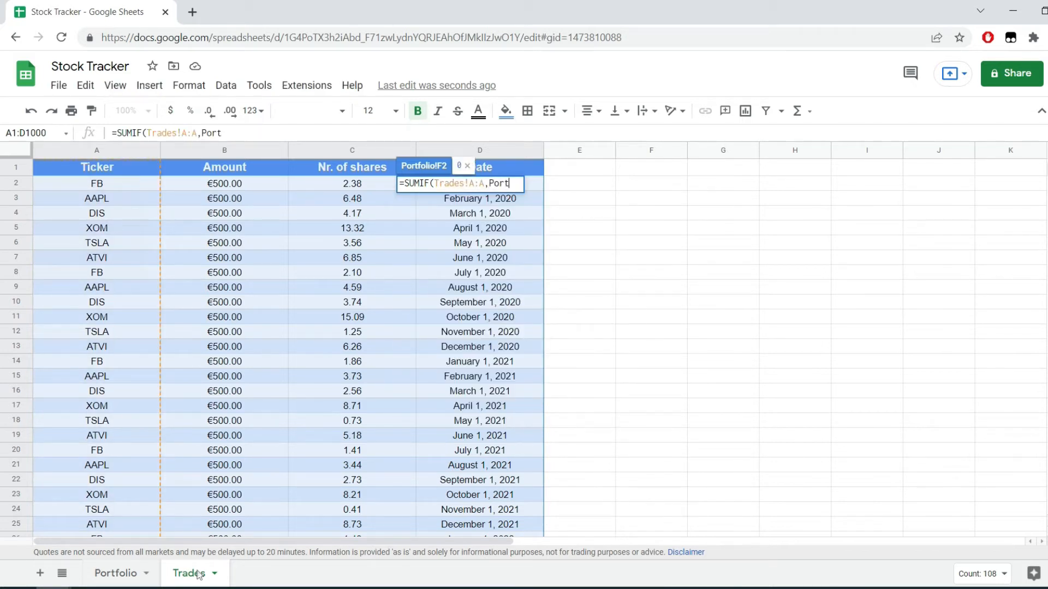
type("folio!A2,")
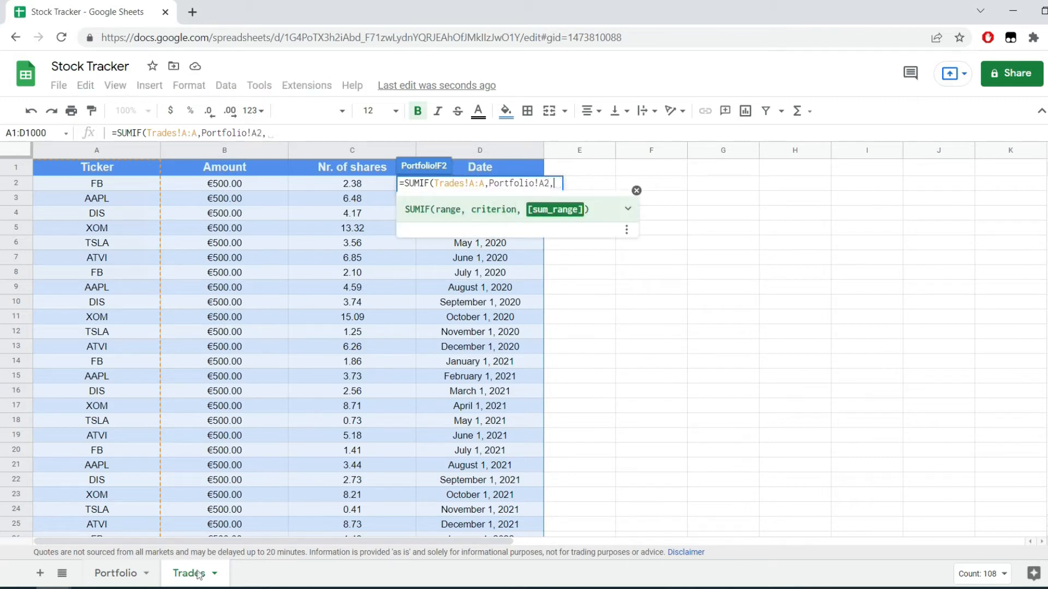
type("Trades!")
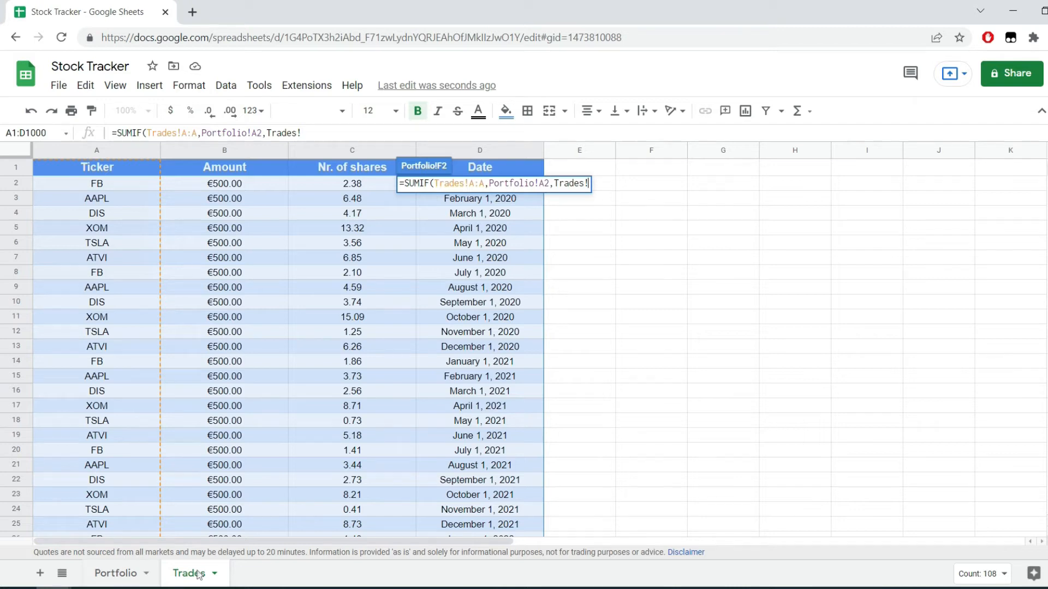
left_click(115, 574)
type("=")
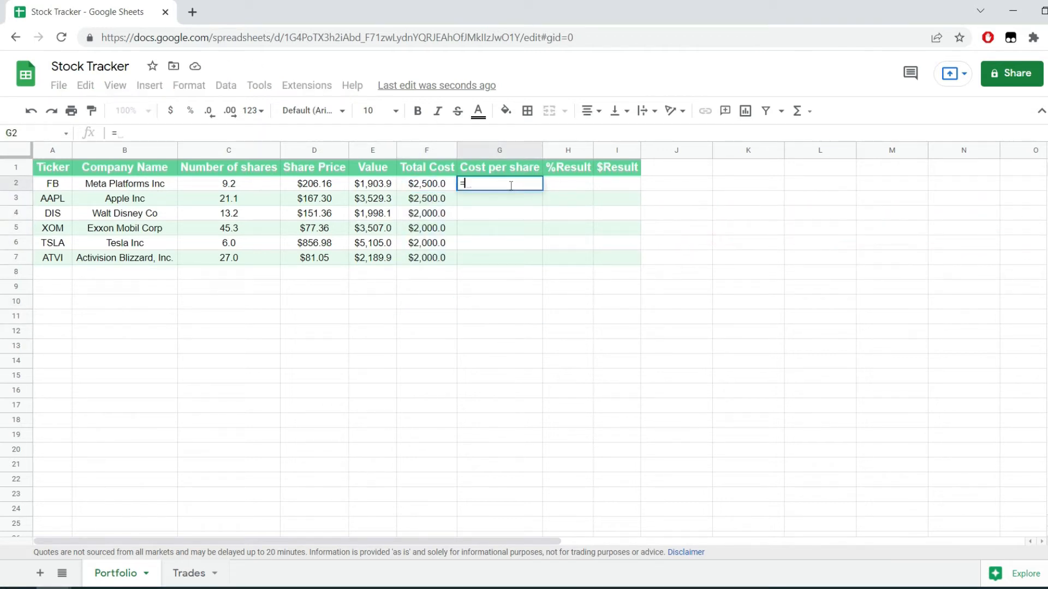
- Fill Cost per share with =F2/C2 down all six tickers
left_click(426, 184)
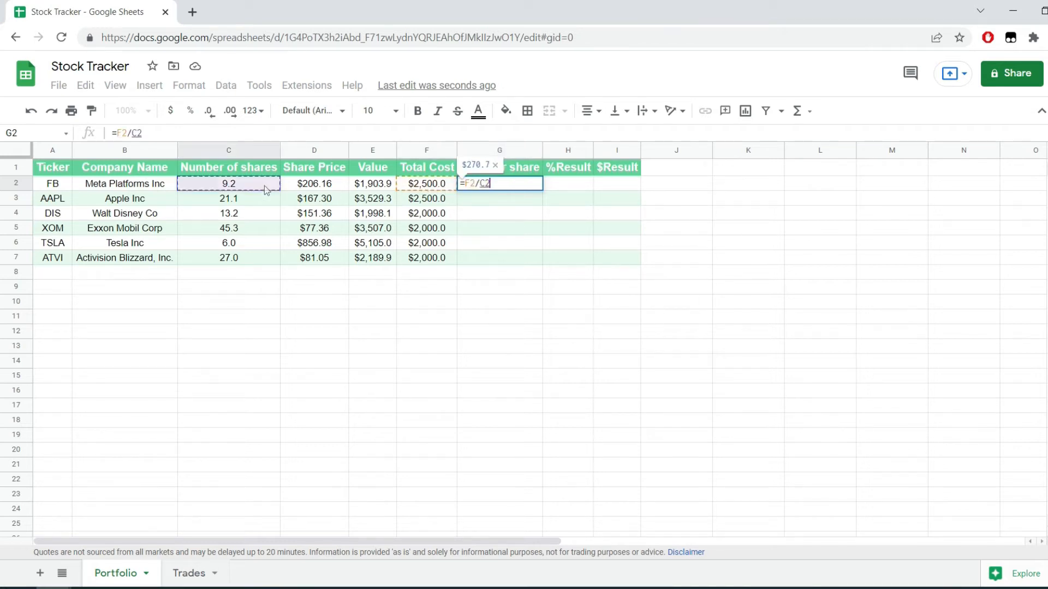
key("enter")
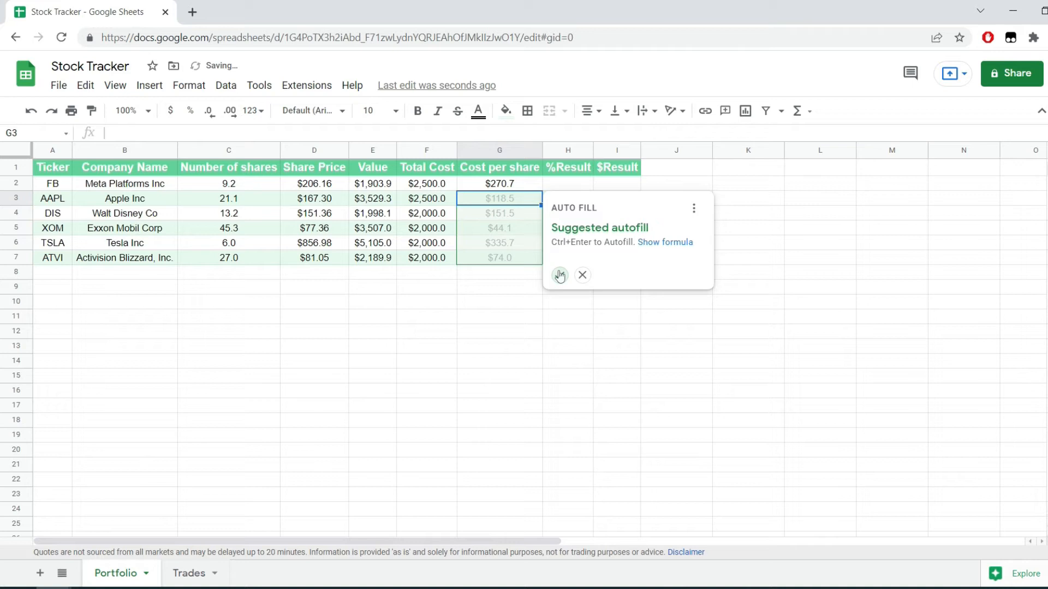
left_click(559, 275)
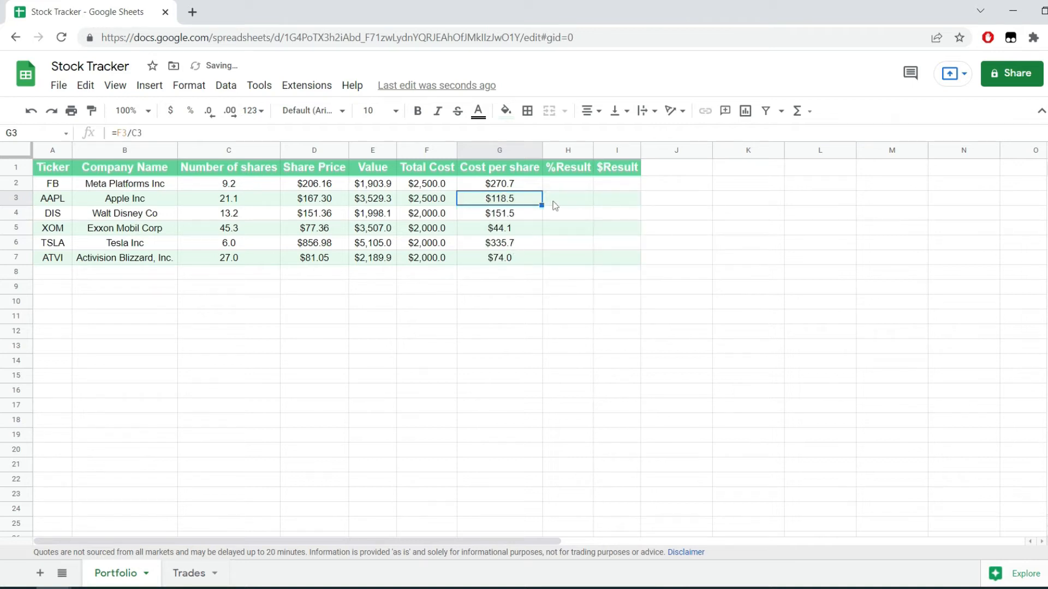
left_click(567, 184)
type("=")
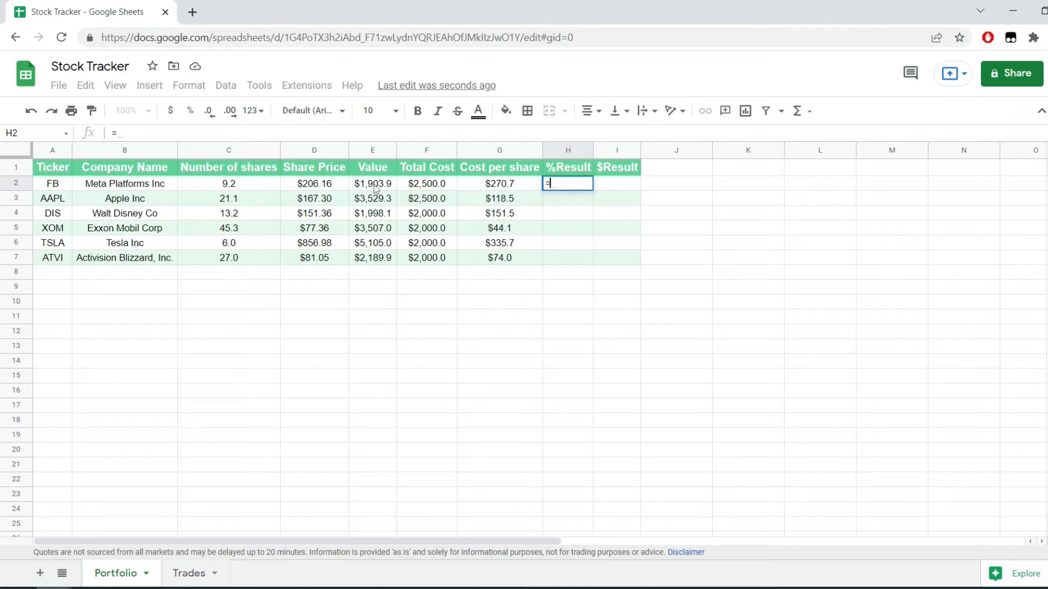
- Fill %Result with =D2/G2-1 down the column and format it as percent
type("D1/")
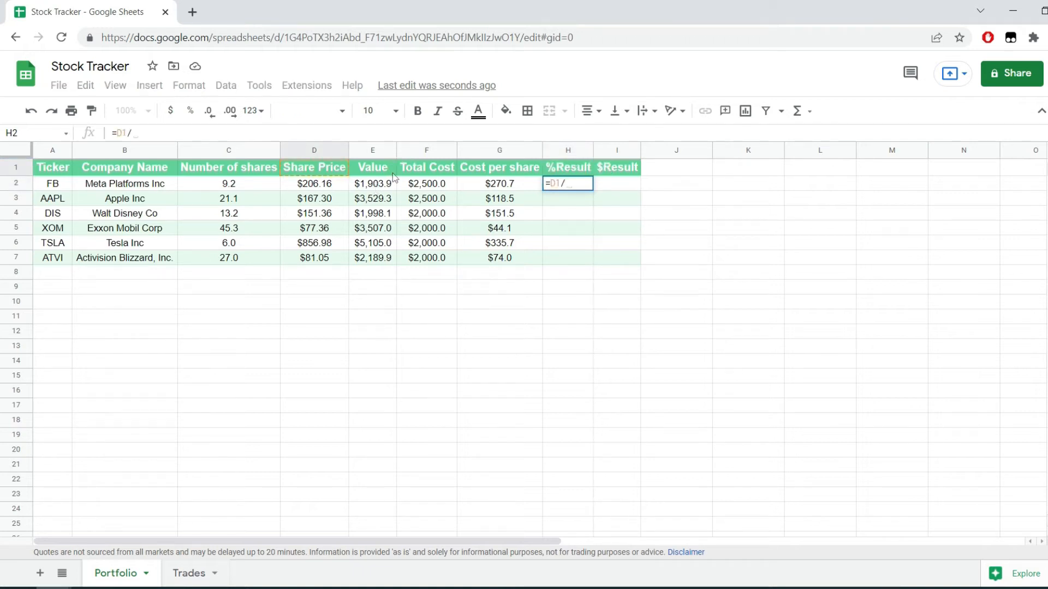
type("G")
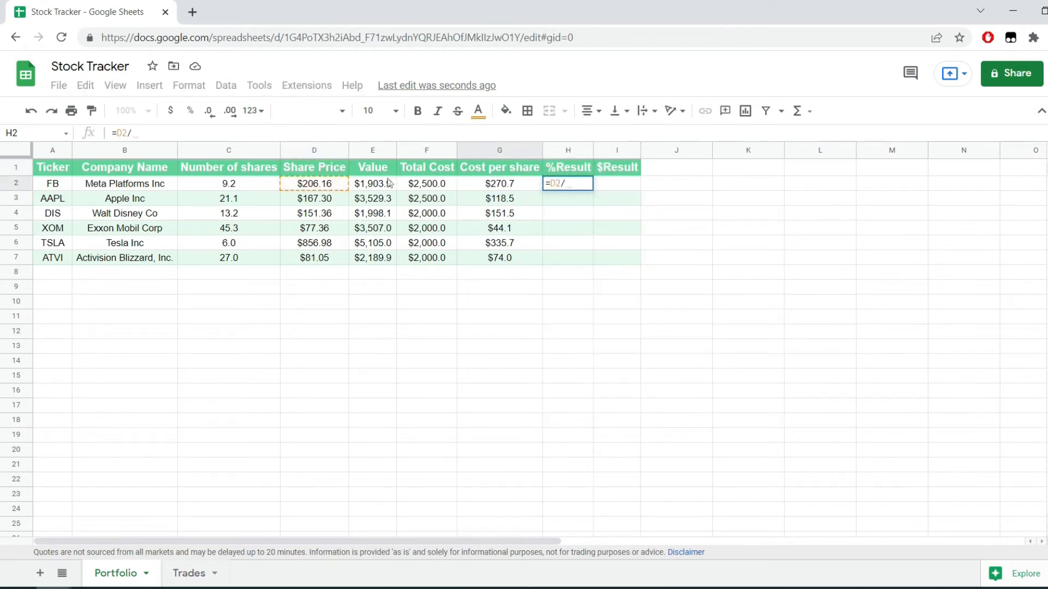
left_click(498, 184)
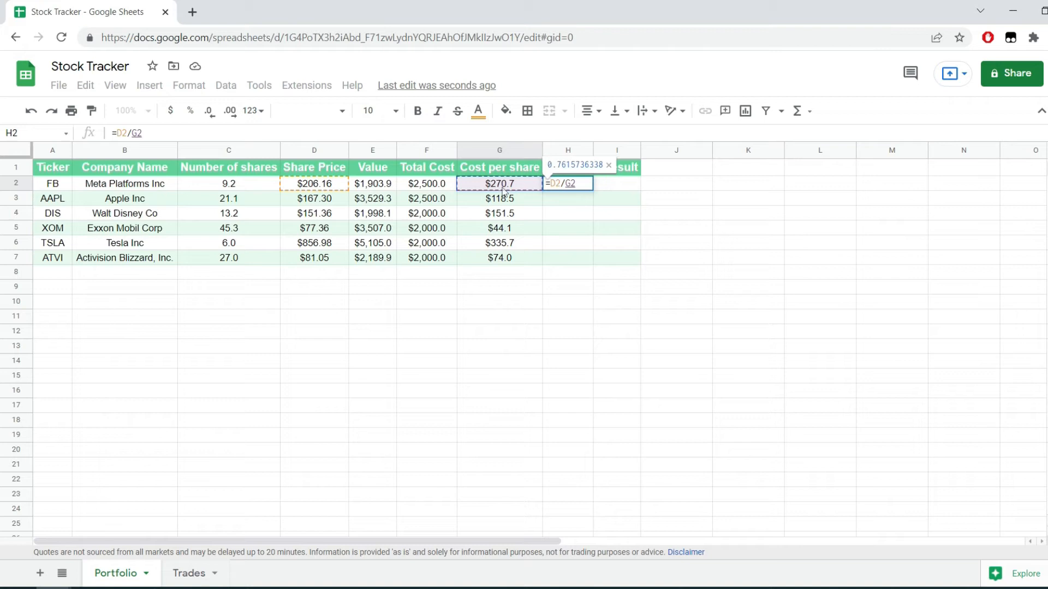
key("enter")
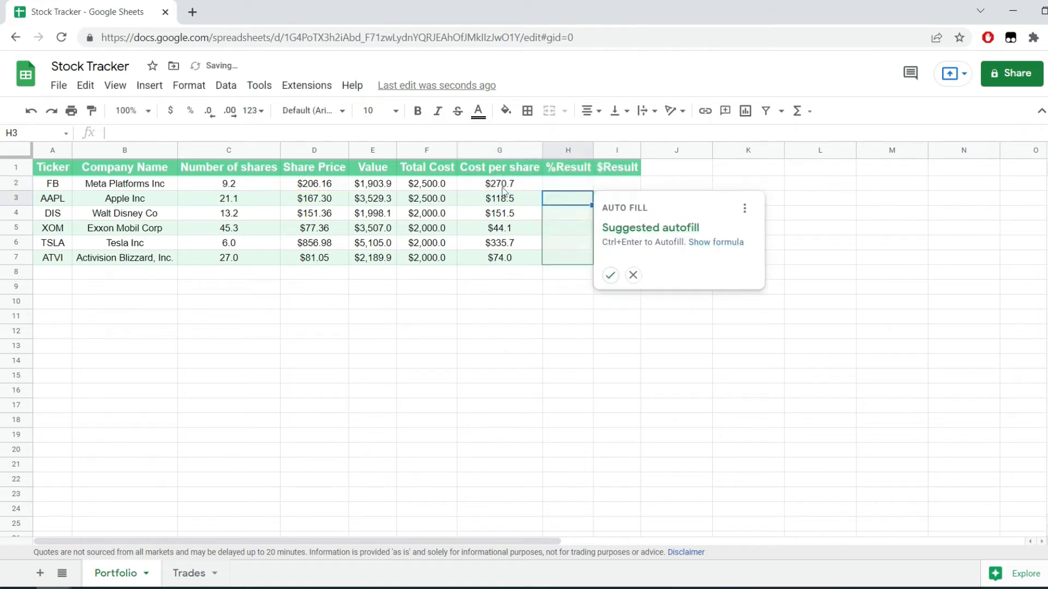
left_click(609, 274)
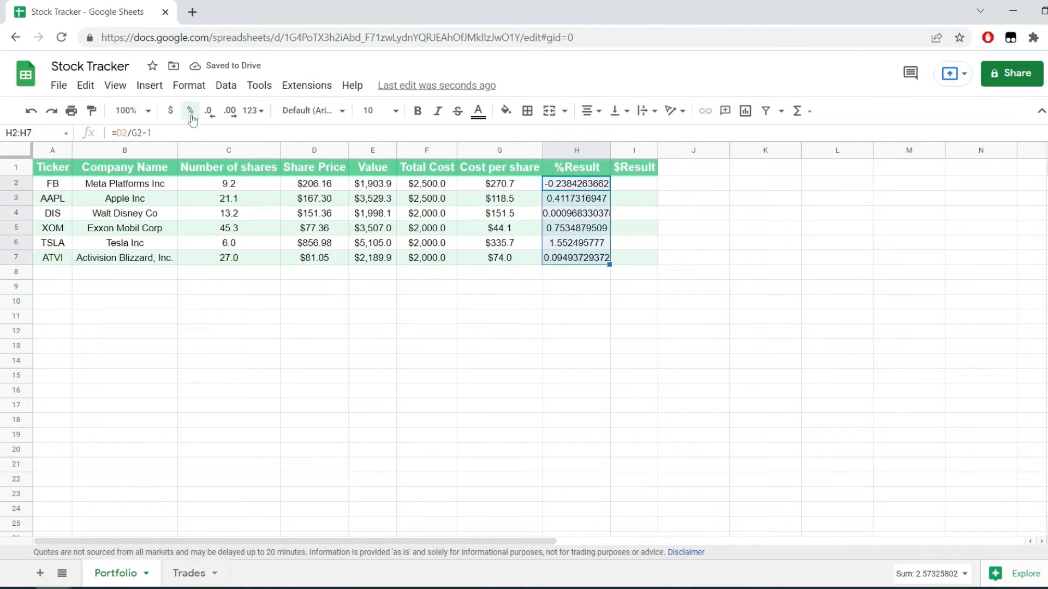
left_click(190, 111)
type("=E2-")
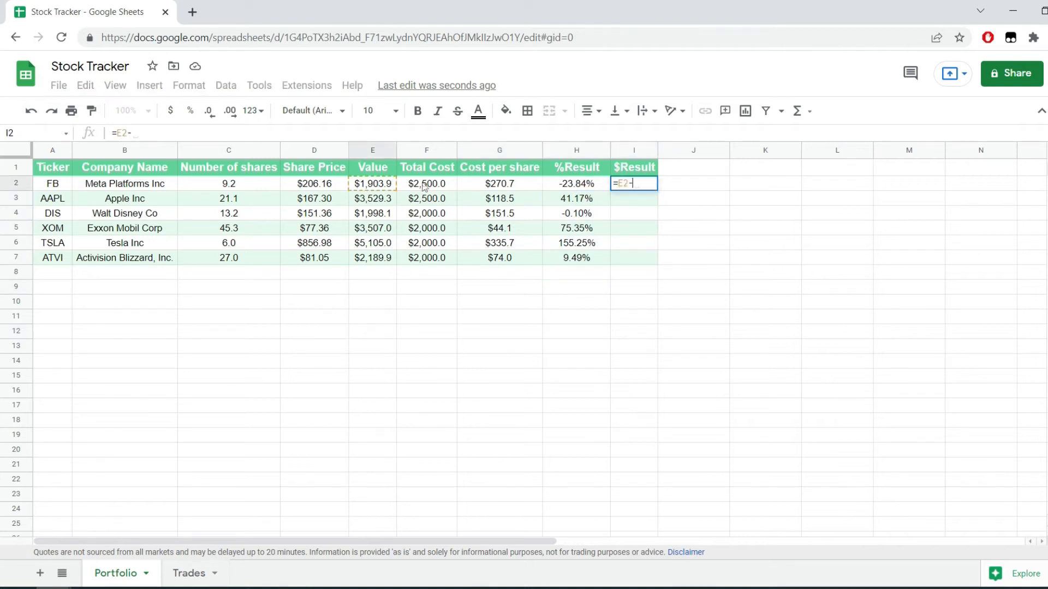
- Confirm =E2-F2 in I2 and accept the autofill suggestion for the $Result column
key("Enter")
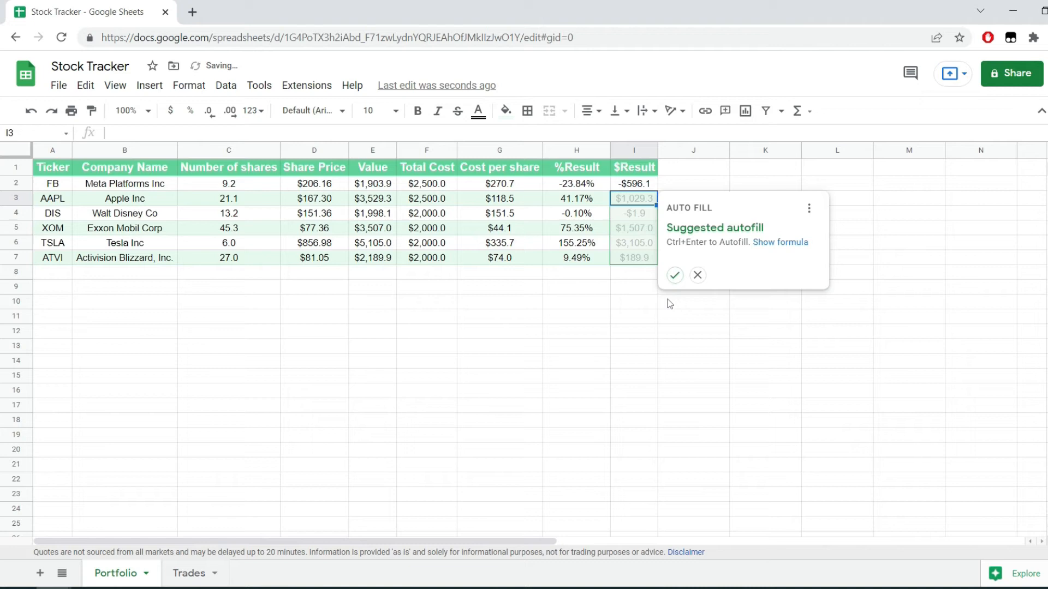
left_click(674, 275)
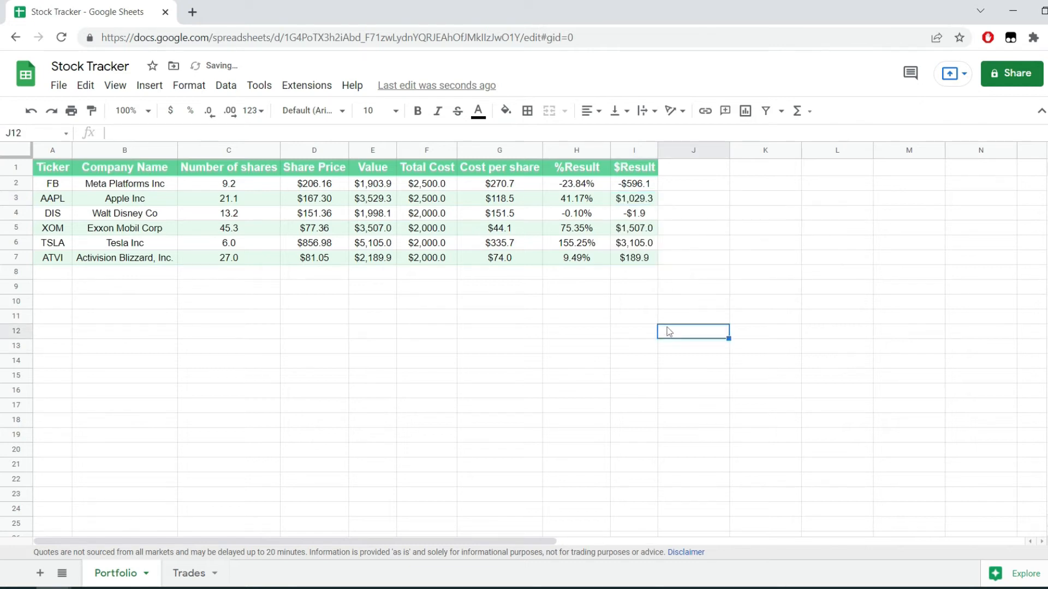
mouse_move(568, 300)
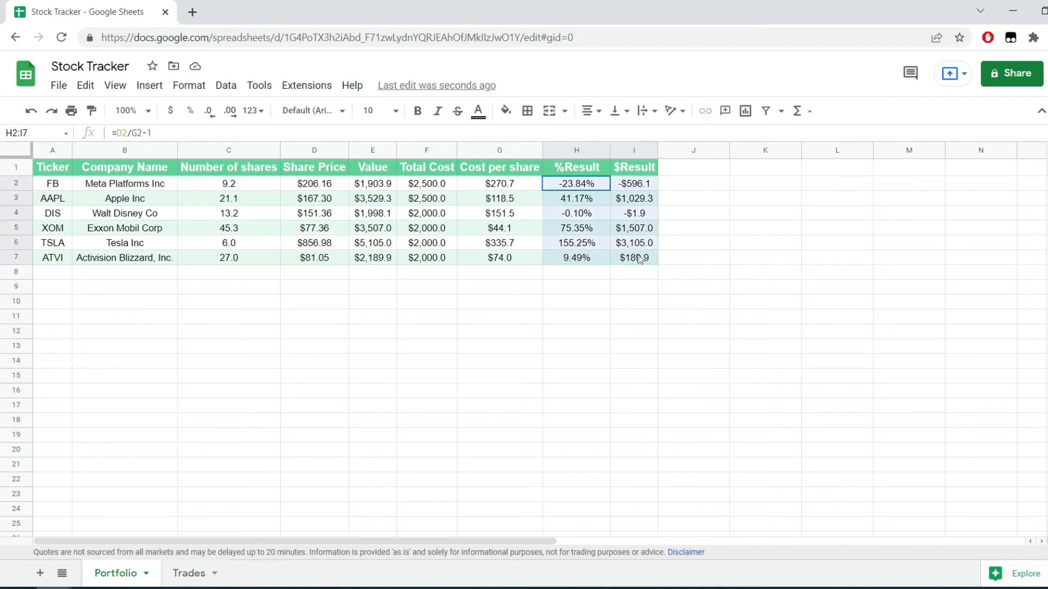
- Add a conditional format rule on H2:I7 that turns values above 0.01 green
left_click(190, 86)
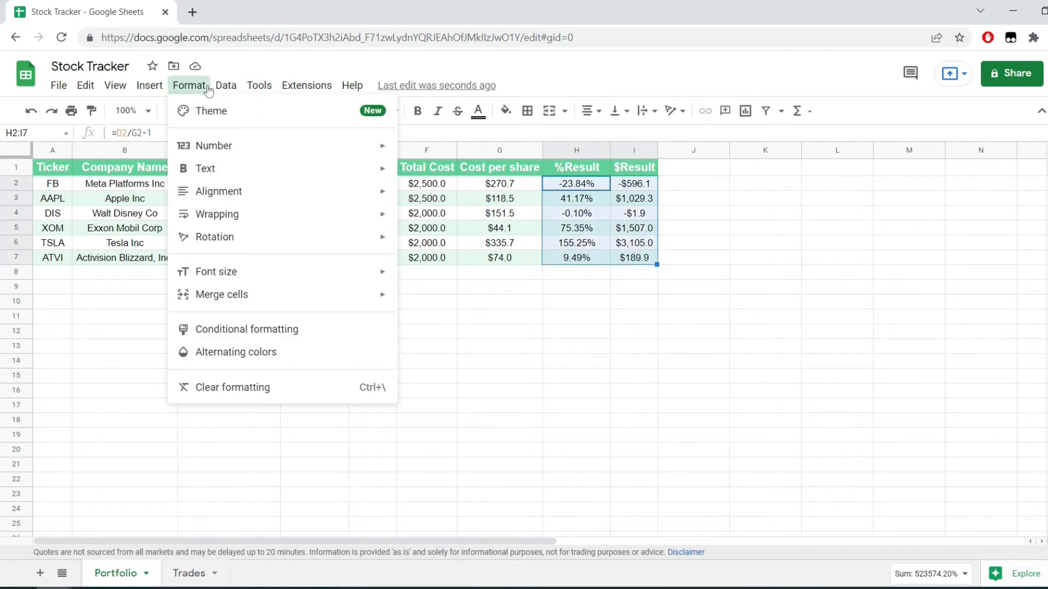
left_click(246, 328)
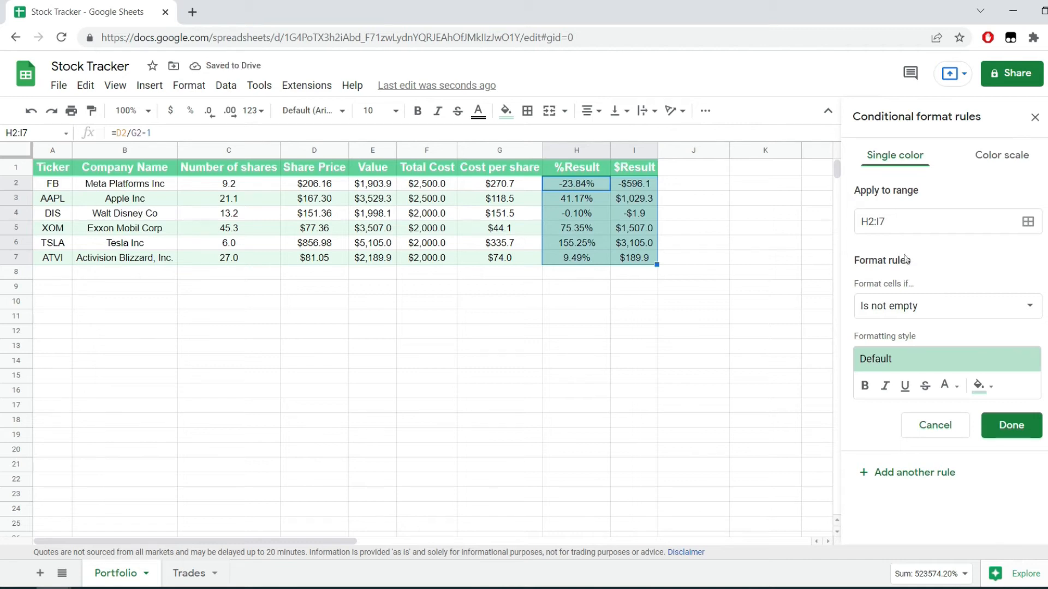
left_click(944, 307)
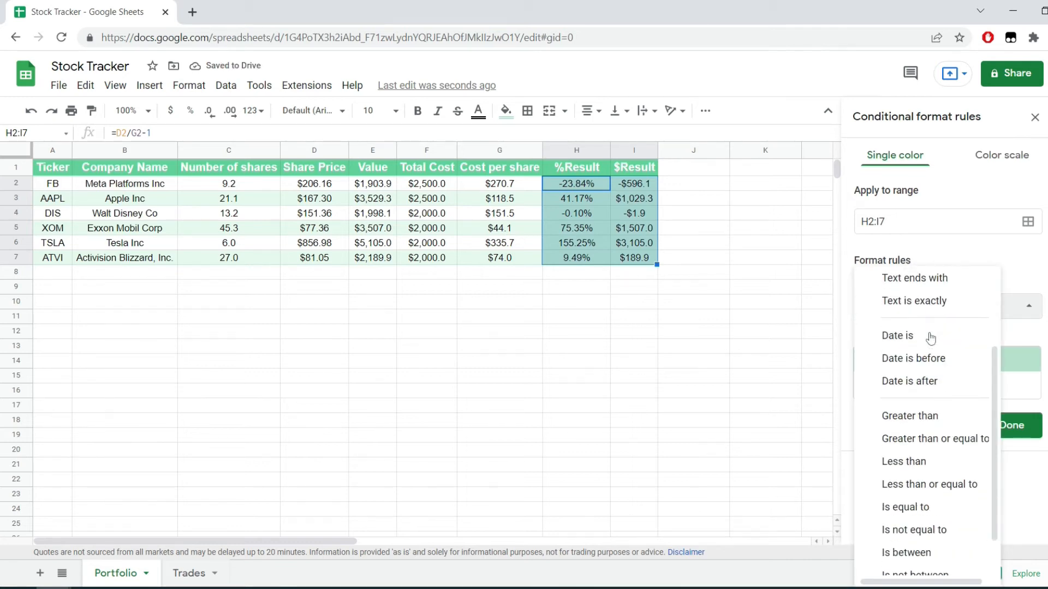
left_click(909, 416)
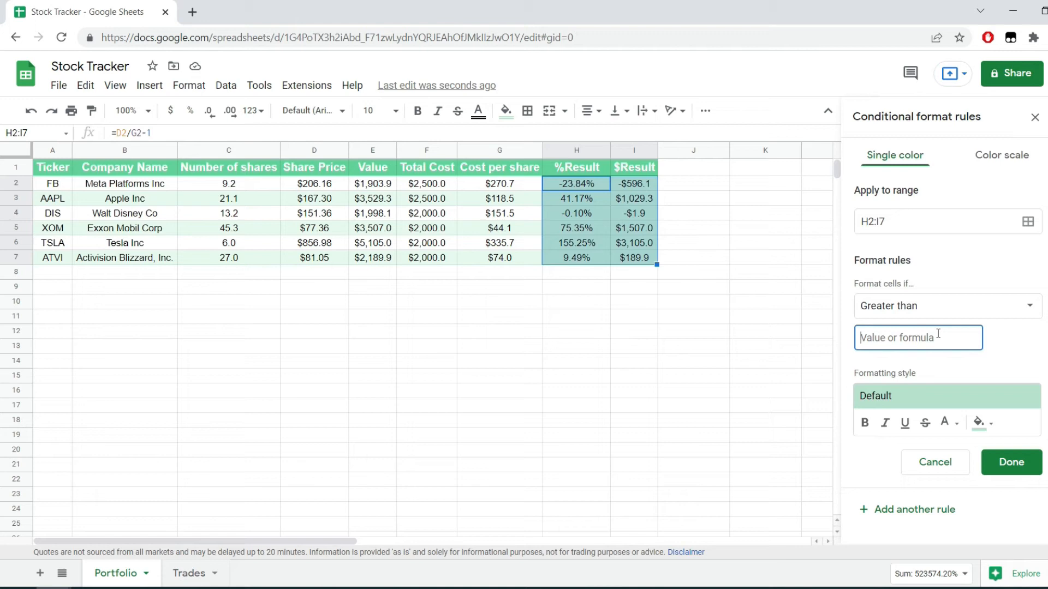
type("0.01")
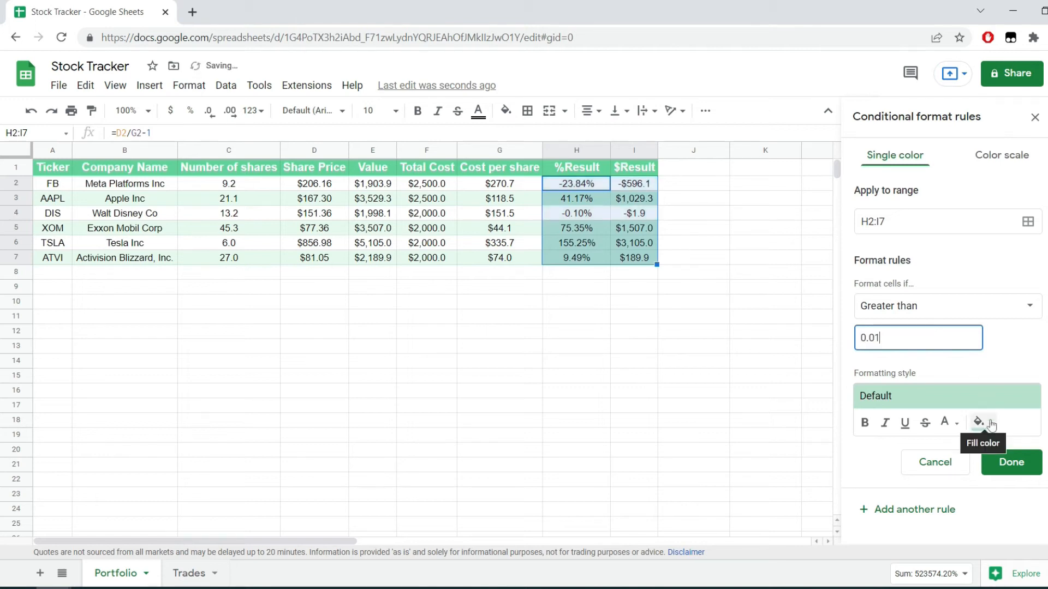
left_click(979, 423)
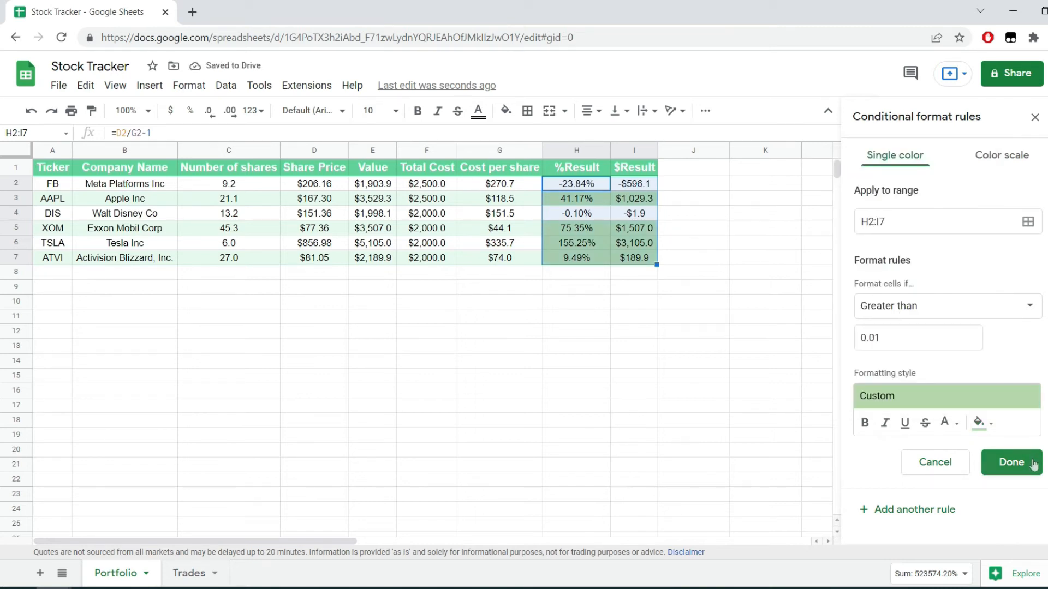
- Add a second rule that fills values less than or equal to 0.01 red
left_click(1012, 462)
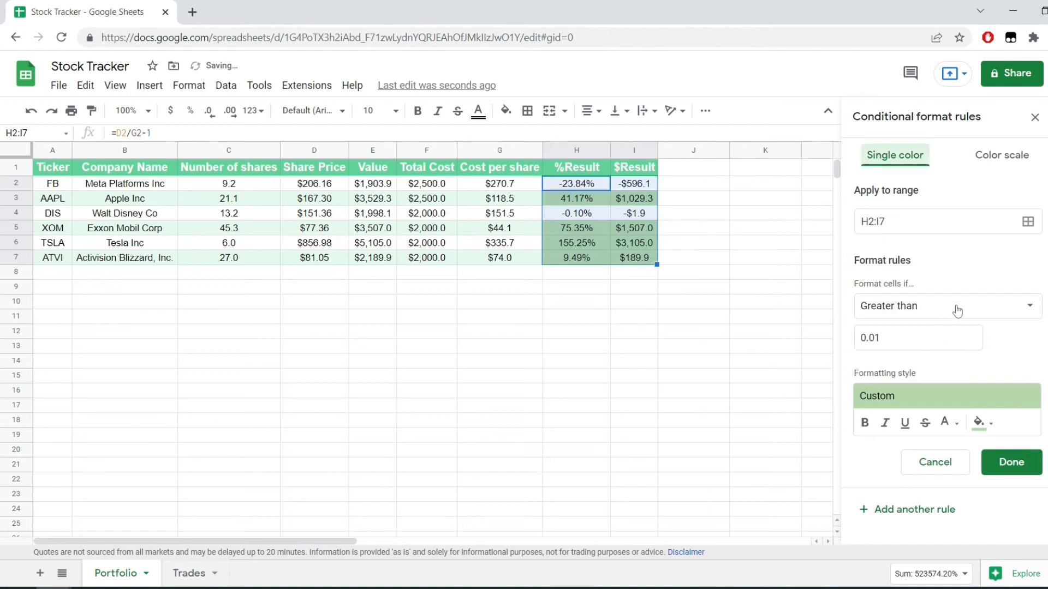
left_click(943, 305)
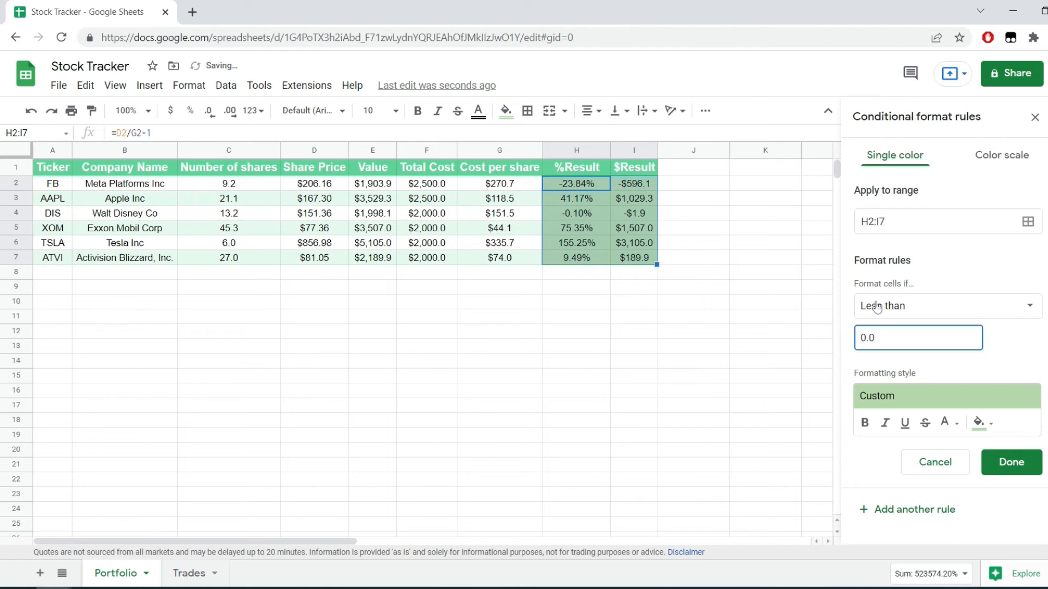
left_click(946, 305)
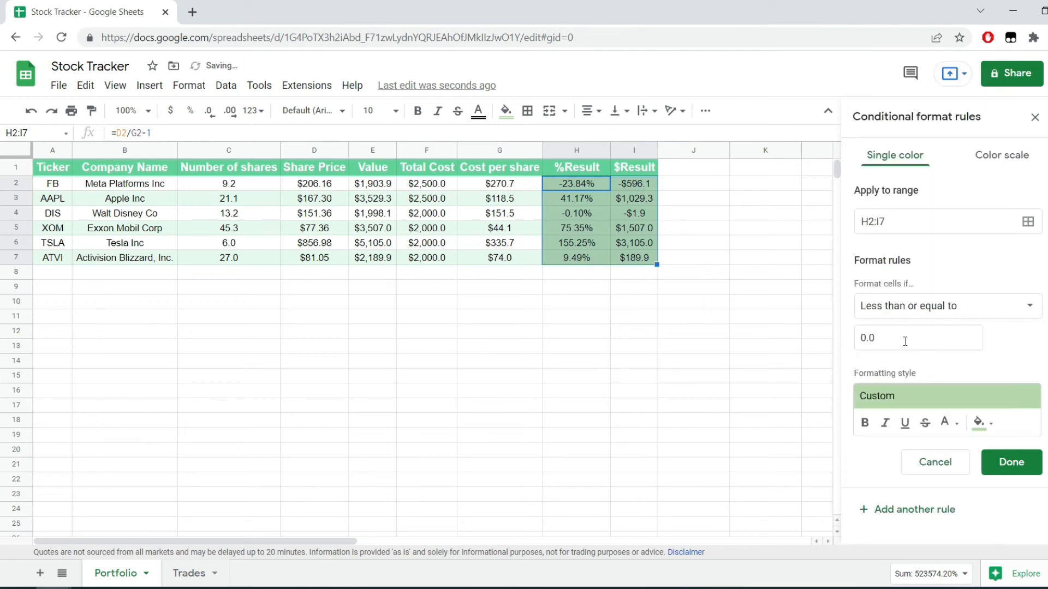
left_click(988, 422)
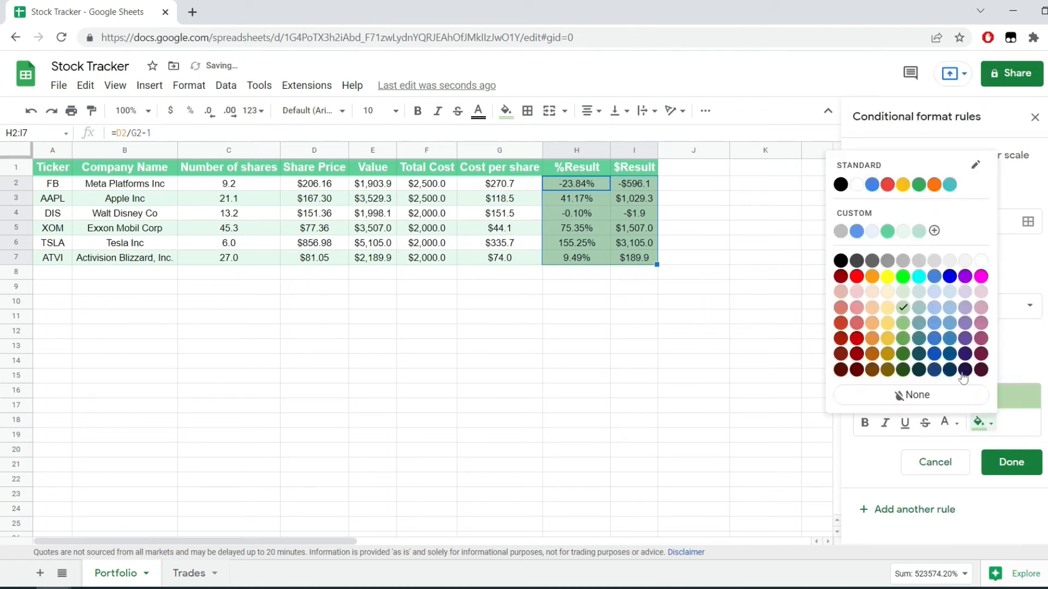
left_click(853, 276)
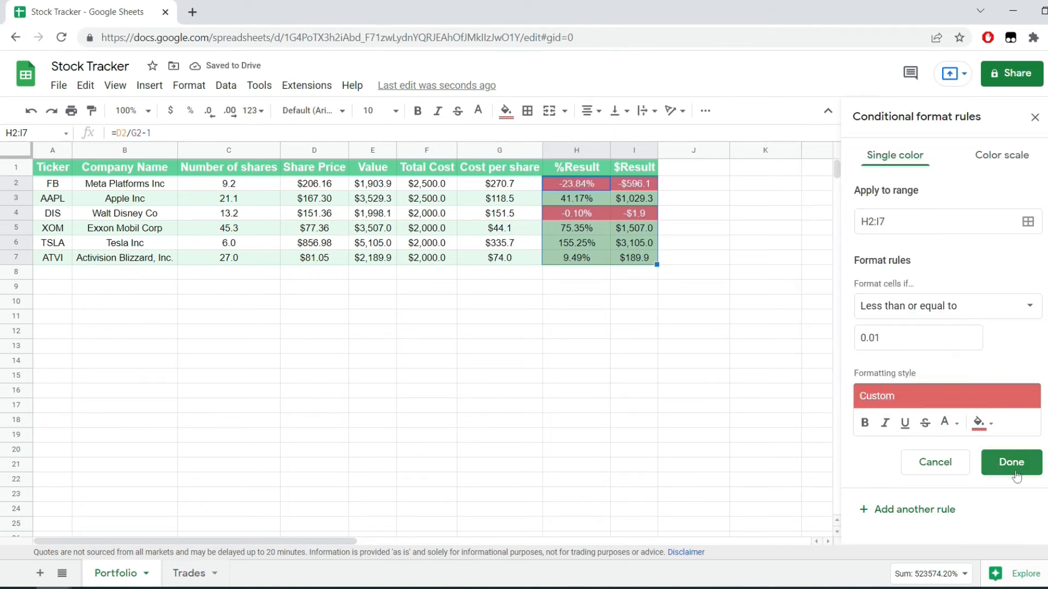
left_click(1010, 462)
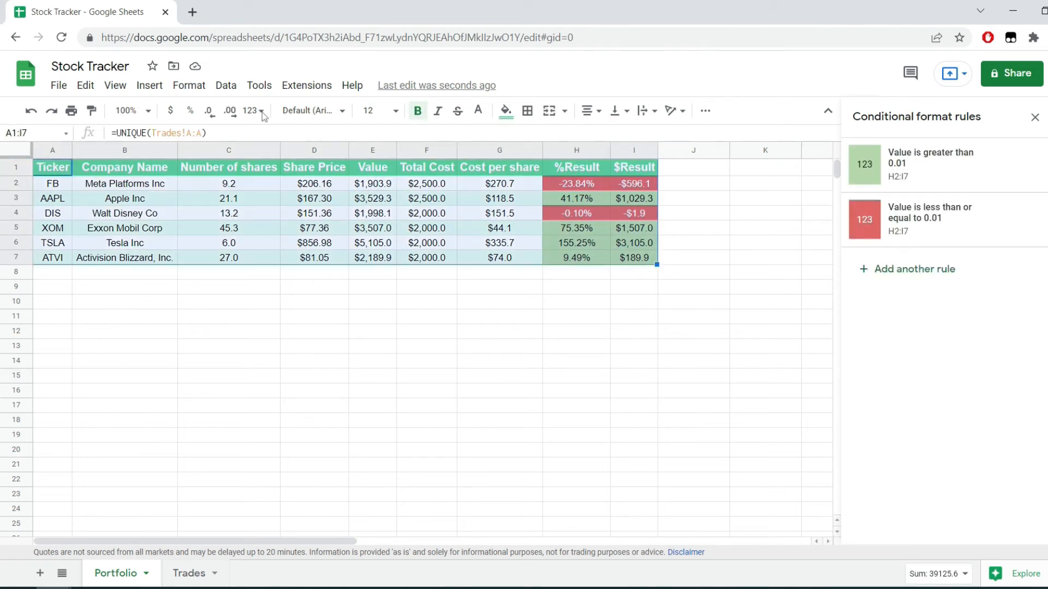
- Give the Portfolio table purple-and-lavender alternating row colours, then switch to the Trades sheet
left_click(188, 86)
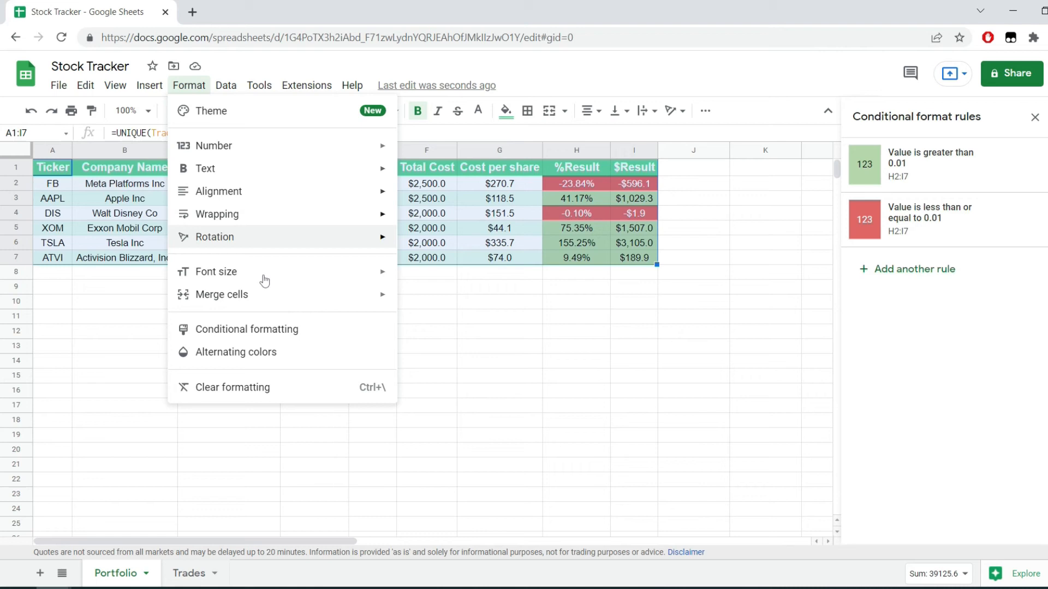
left_click(235, 352)
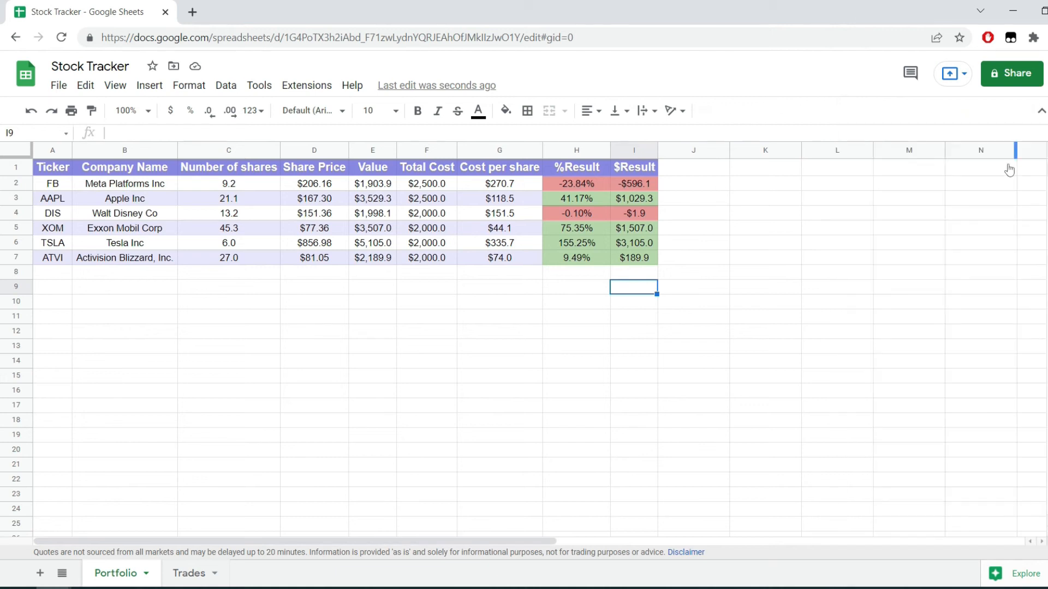
left_click(124, 271)
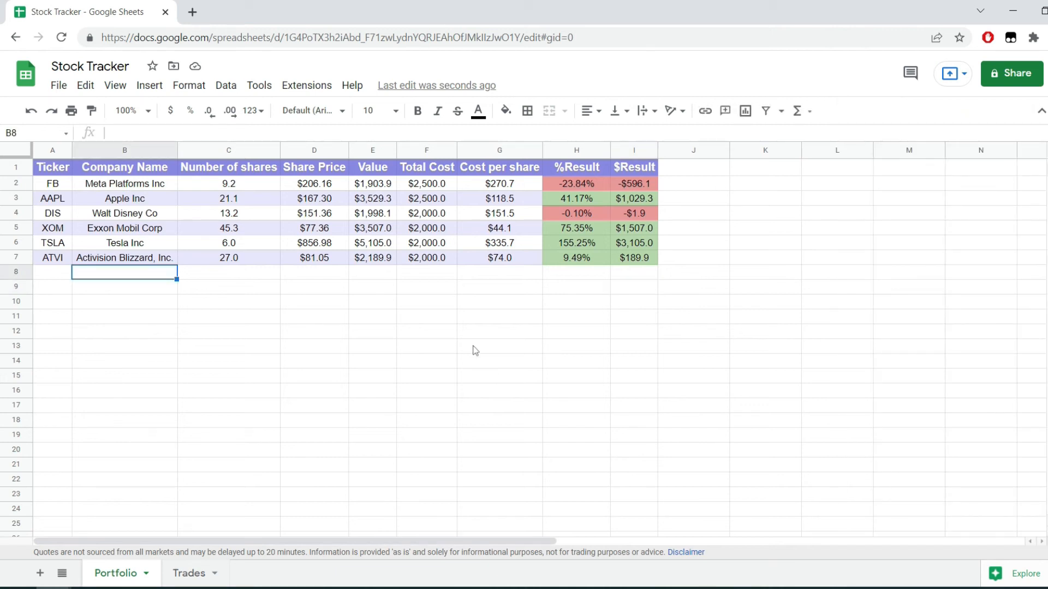
left_click(189, 573)
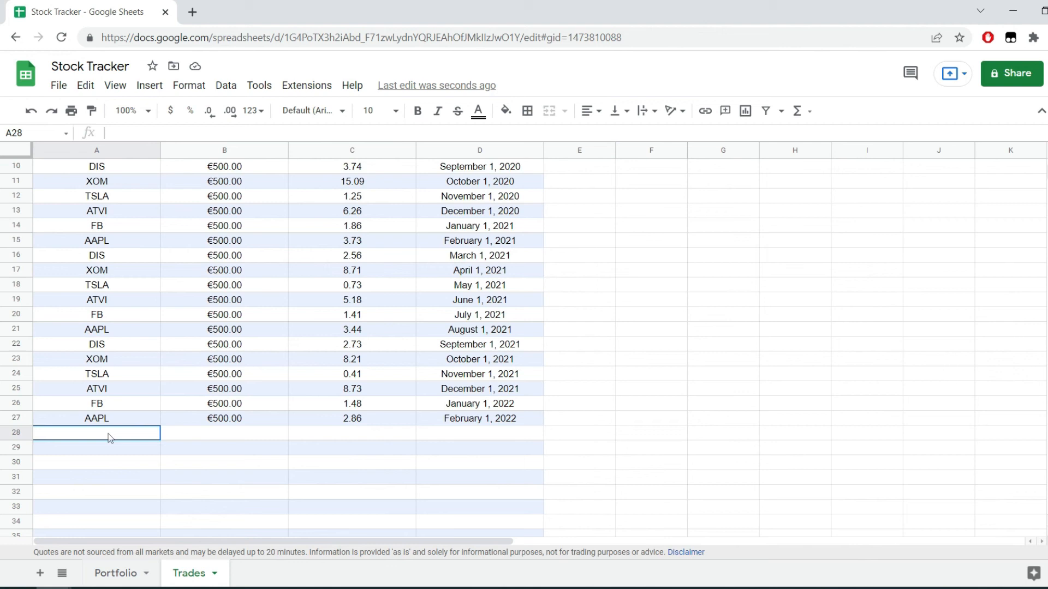
- Enter the MSFT trade in Trades row 28 with €100 and February 1, 2022
type("MSFT")
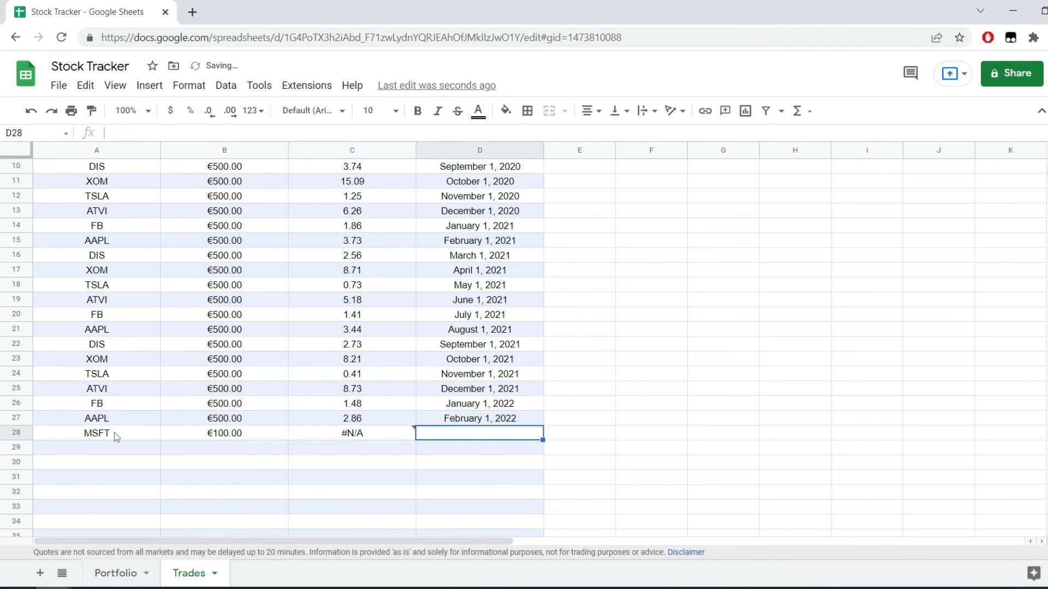
left_click(352, 433)
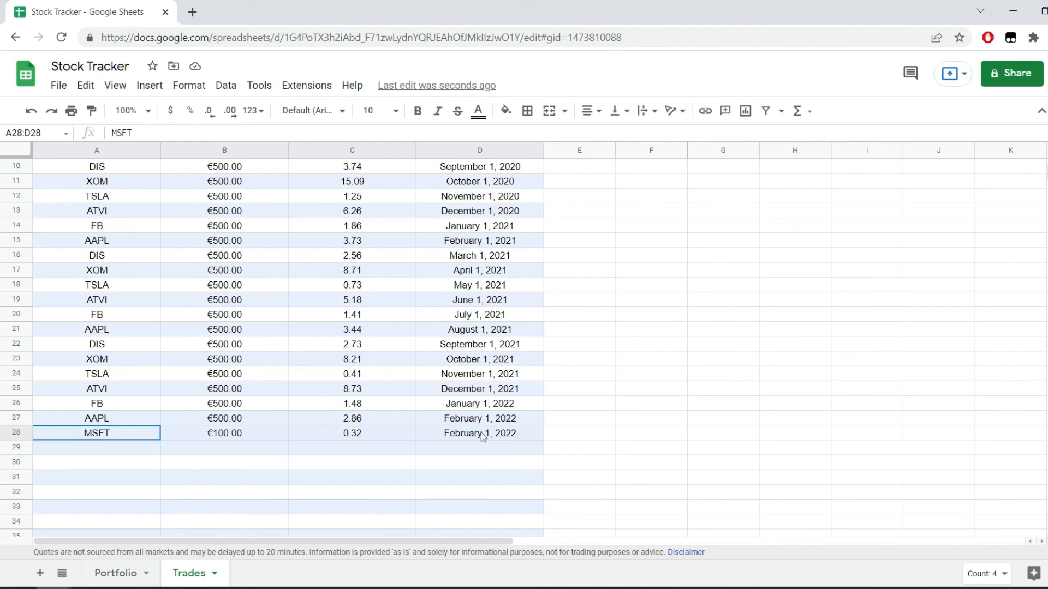
- Copy the Tesla row's formulas into Portfolio row 8 and name it Microsoft Corporation
left_click(115, 573)
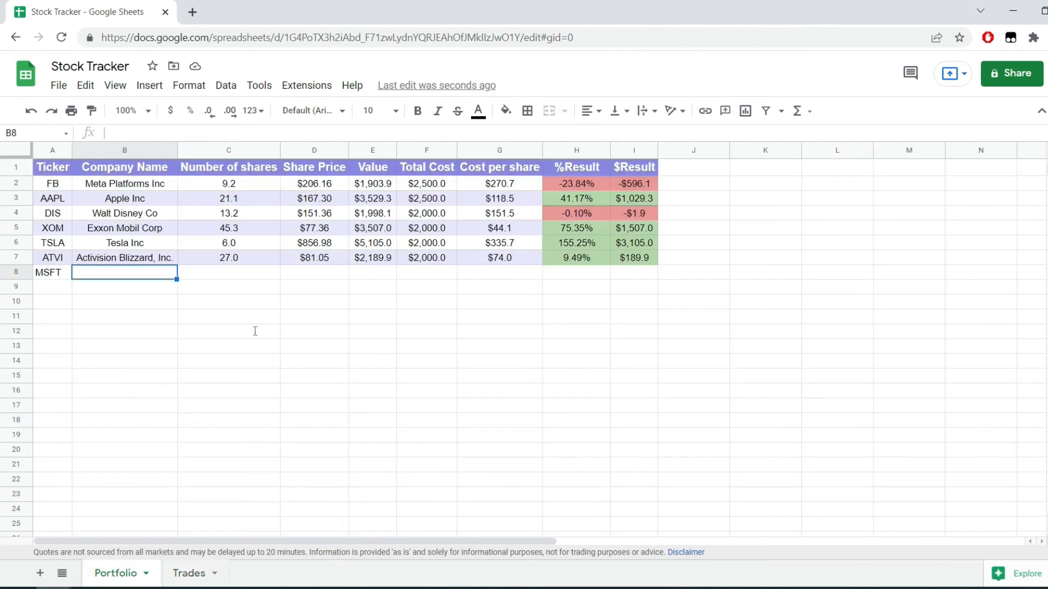
left_click(51, 167)
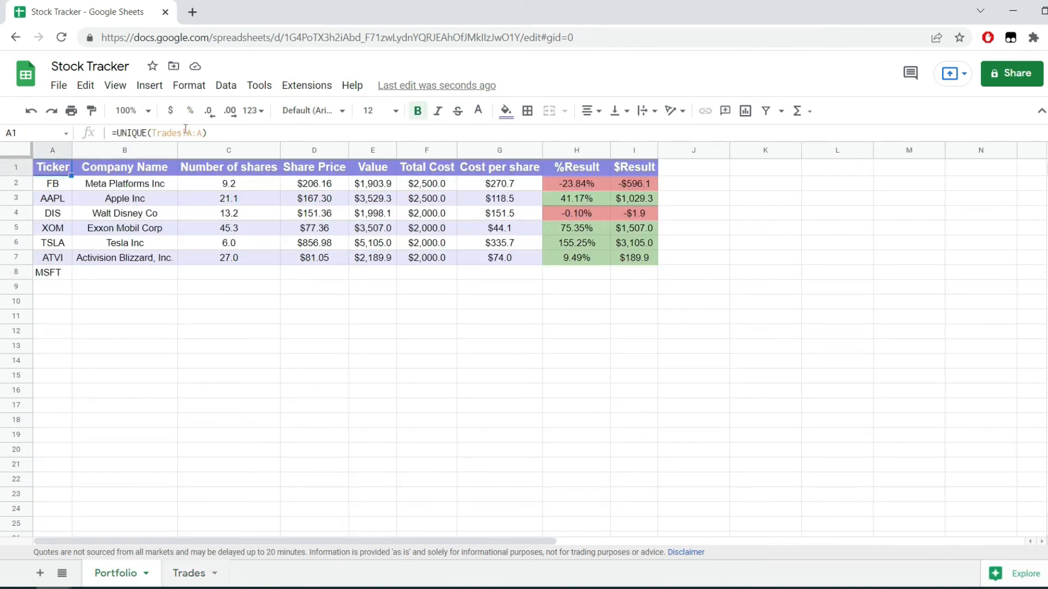
left_click(124, 242)
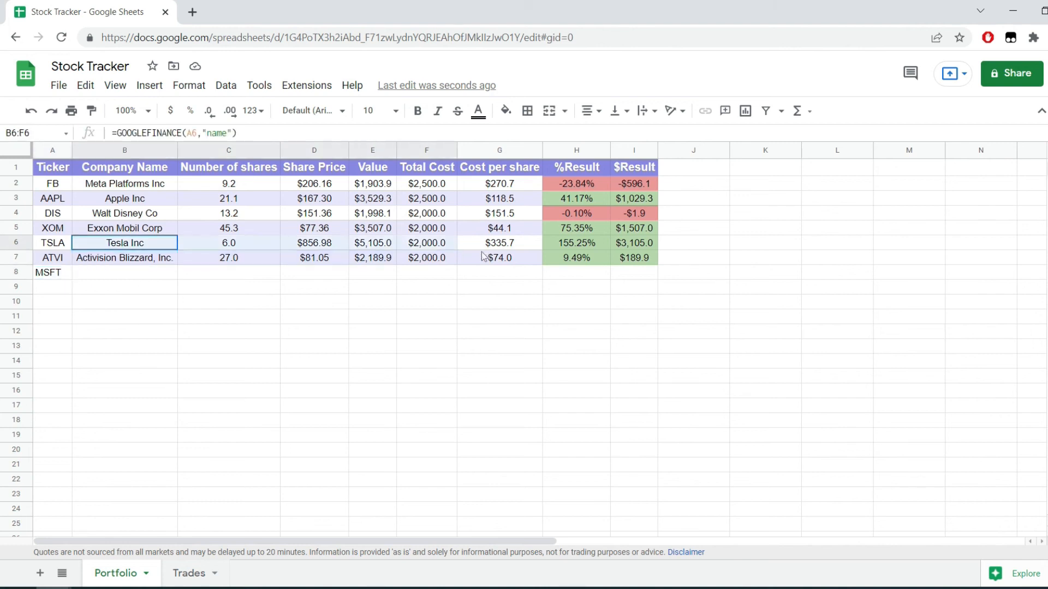
left_click(124, 272)
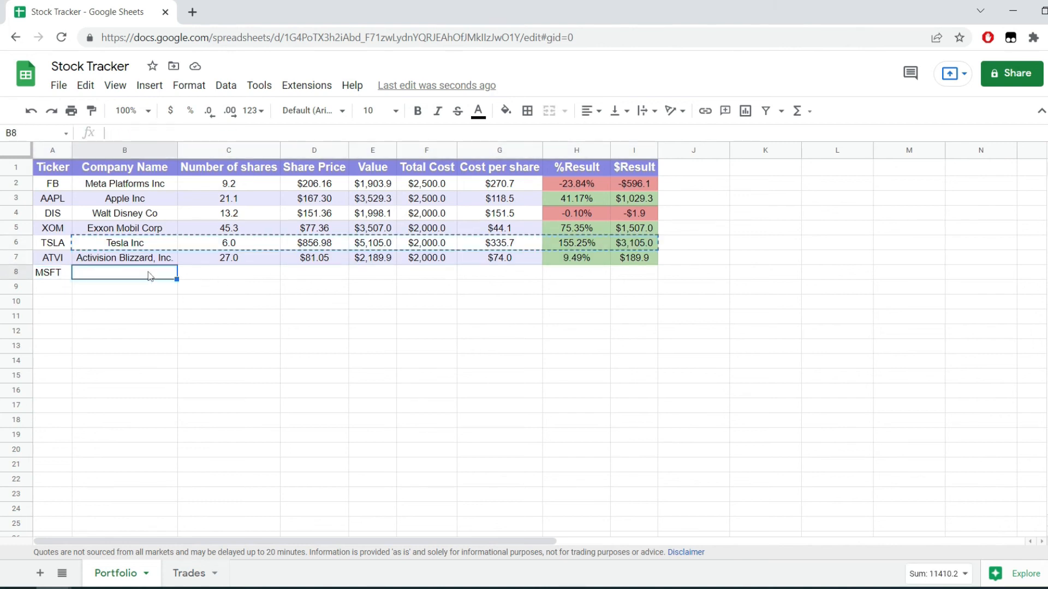
type("Microsoft Corporation")
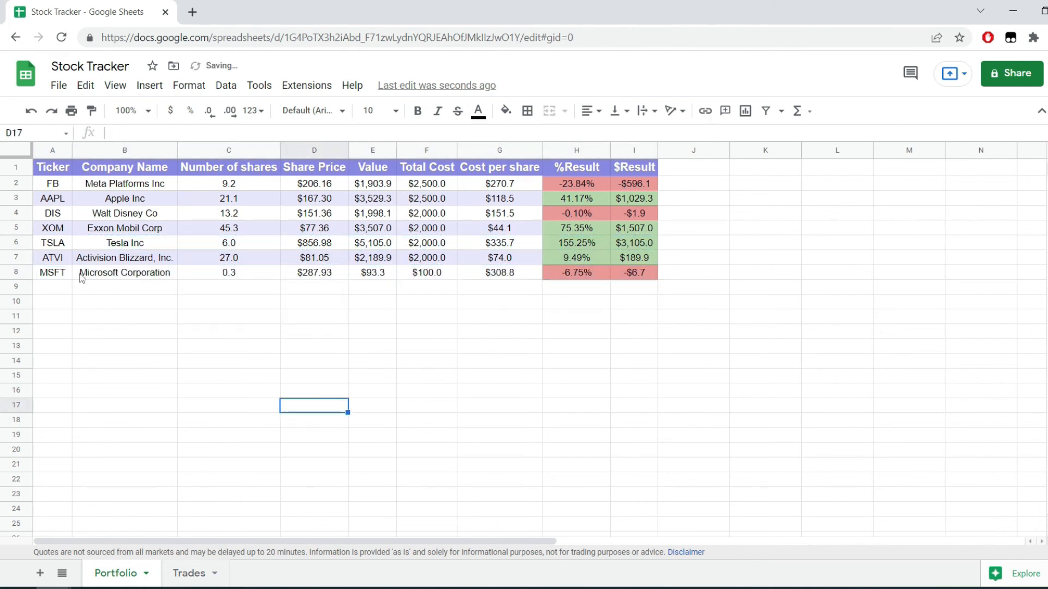
- Check the MSFT share count and total cost SUMIF formulas, then return to Trades
left_click(228, 272)
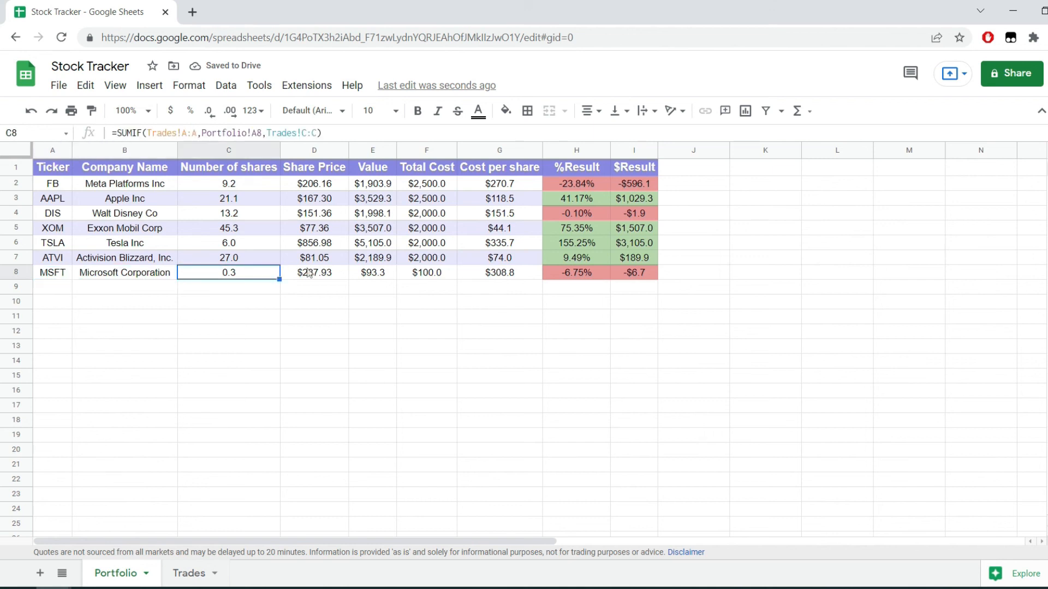
left_click(426, 272)
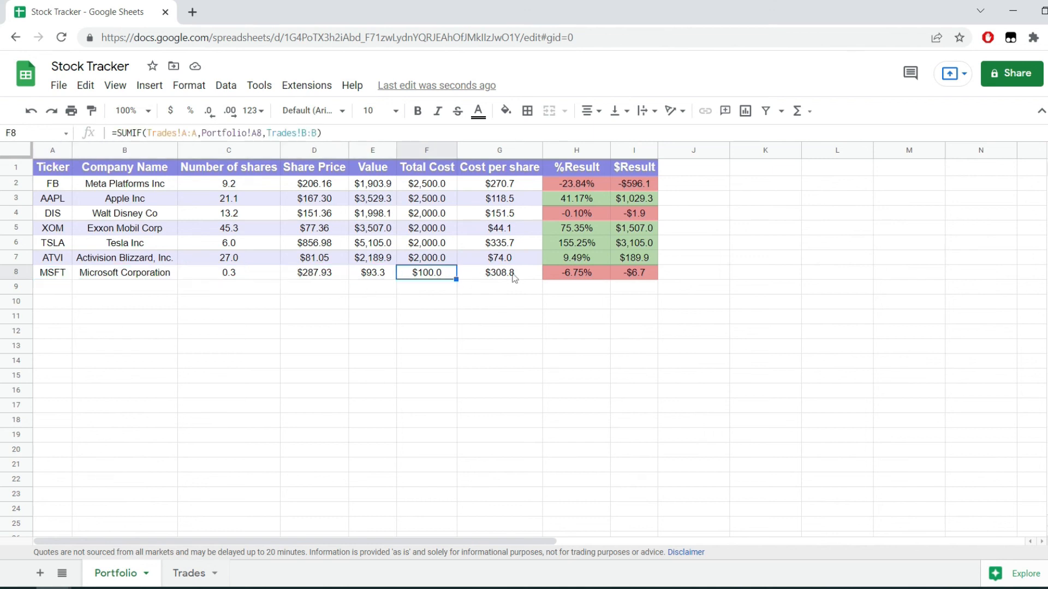
left_click(188, 578)
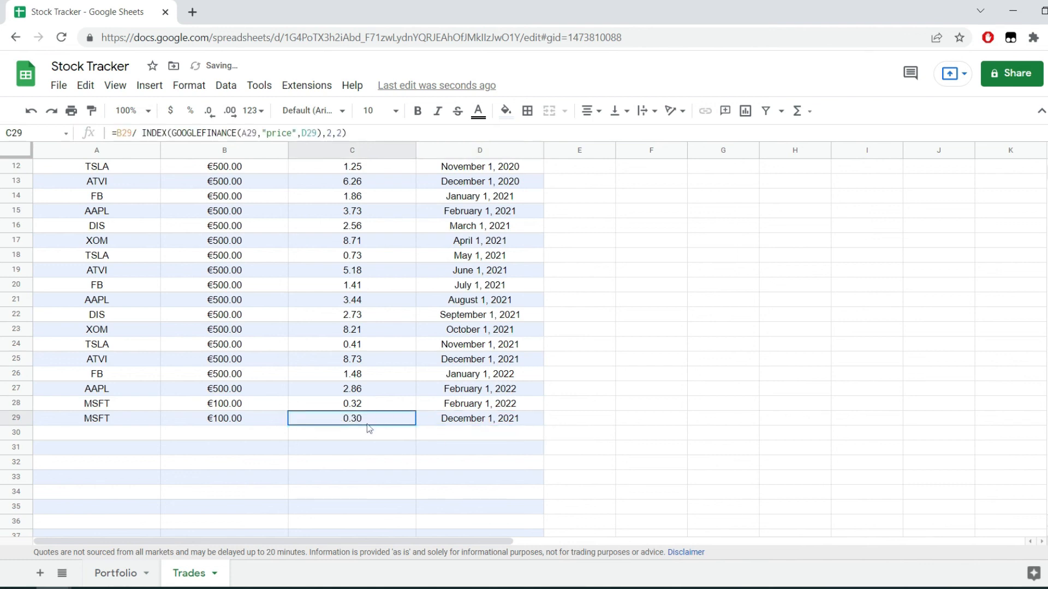
- Check Portfolio row 8 shows 0.6 MSFT shares costing $200.0, then return to Trades
left_click(115, 572)
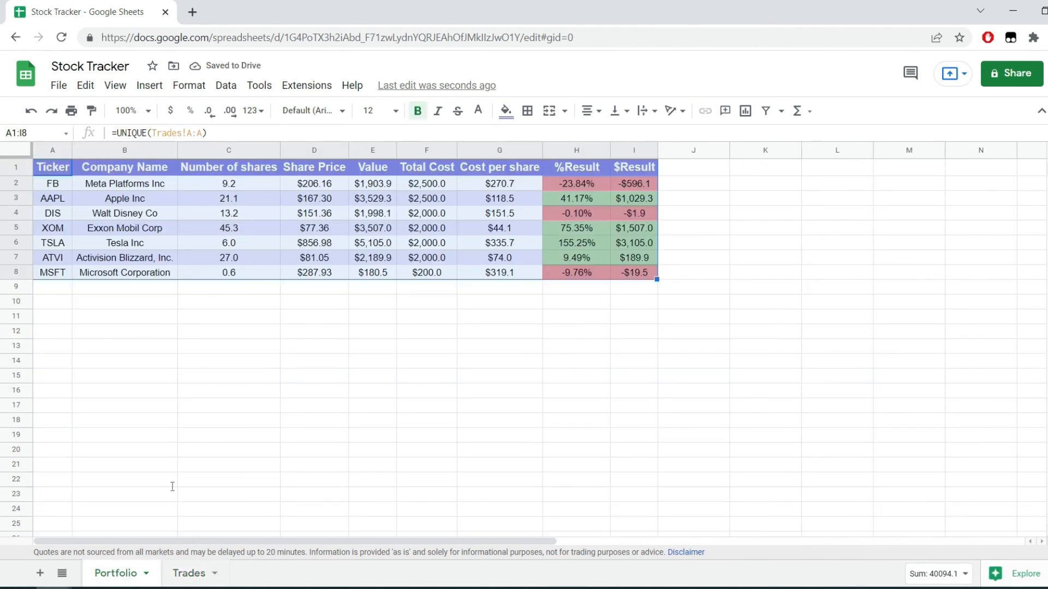
left_click(633, 272)
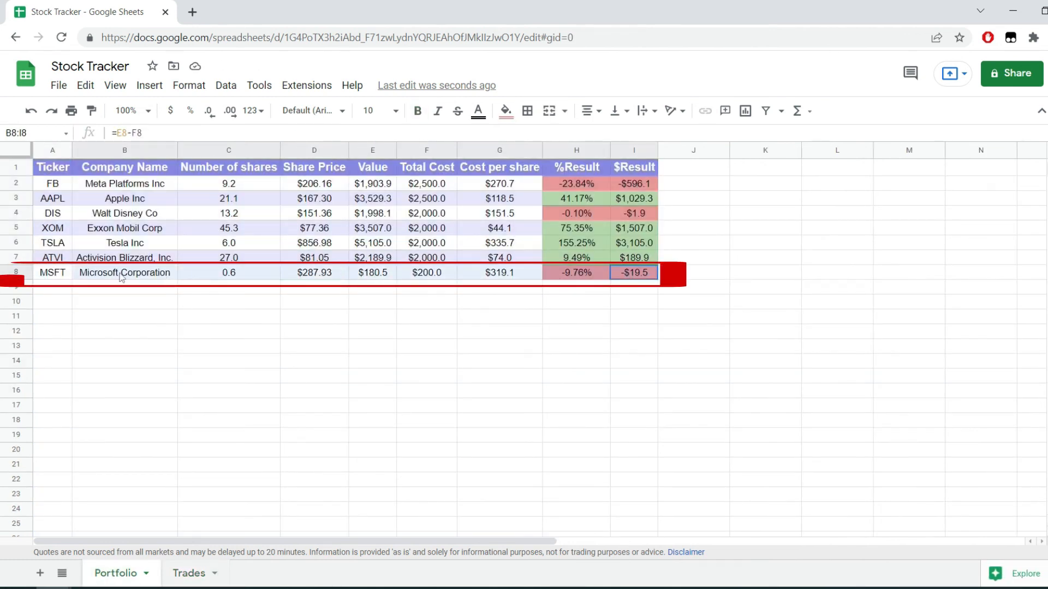
left_click(15, 272)
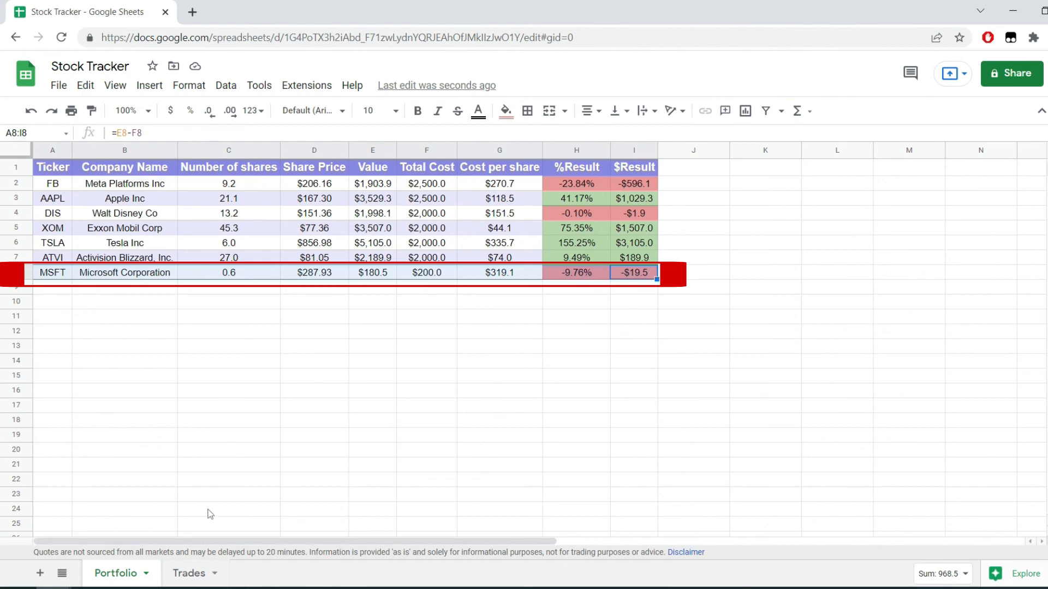
left_click(189, 578)
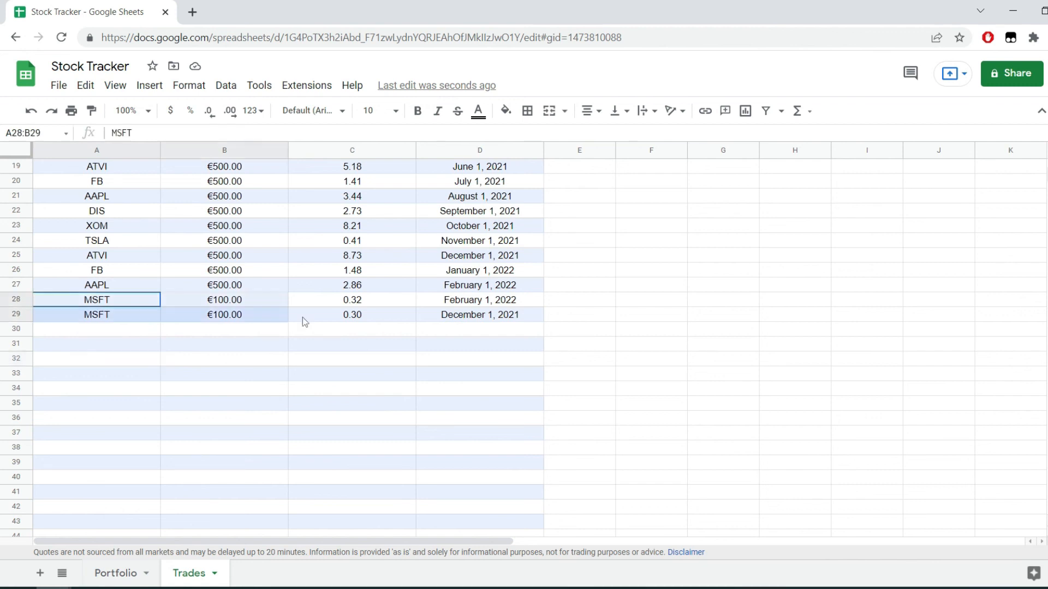
- Delete the two MSFT trades in A28:D29 and view the #N/A errors on Portfolio
key("Delete")
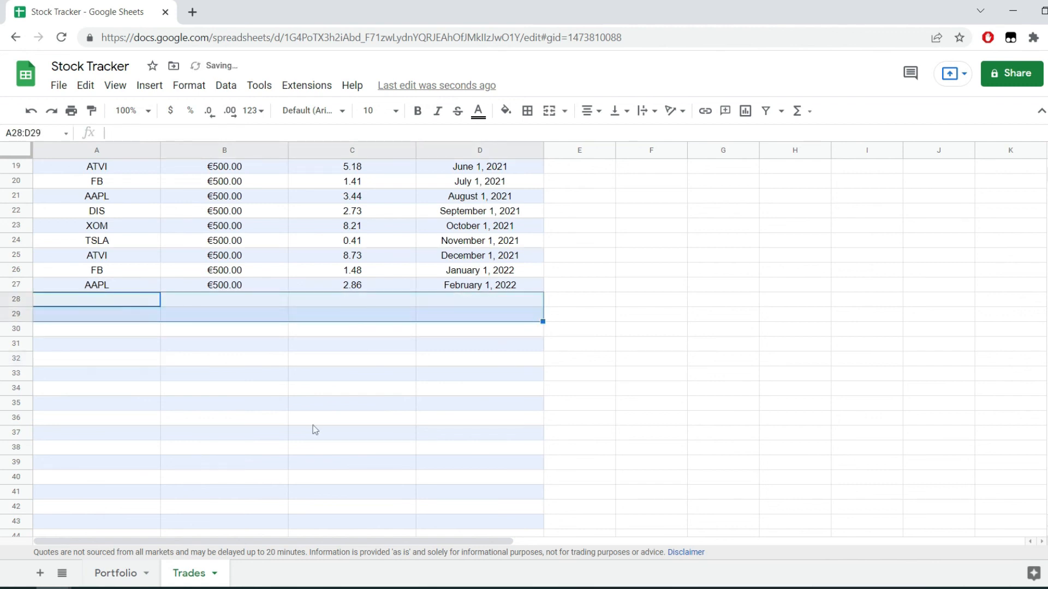
left_click(115, 573)
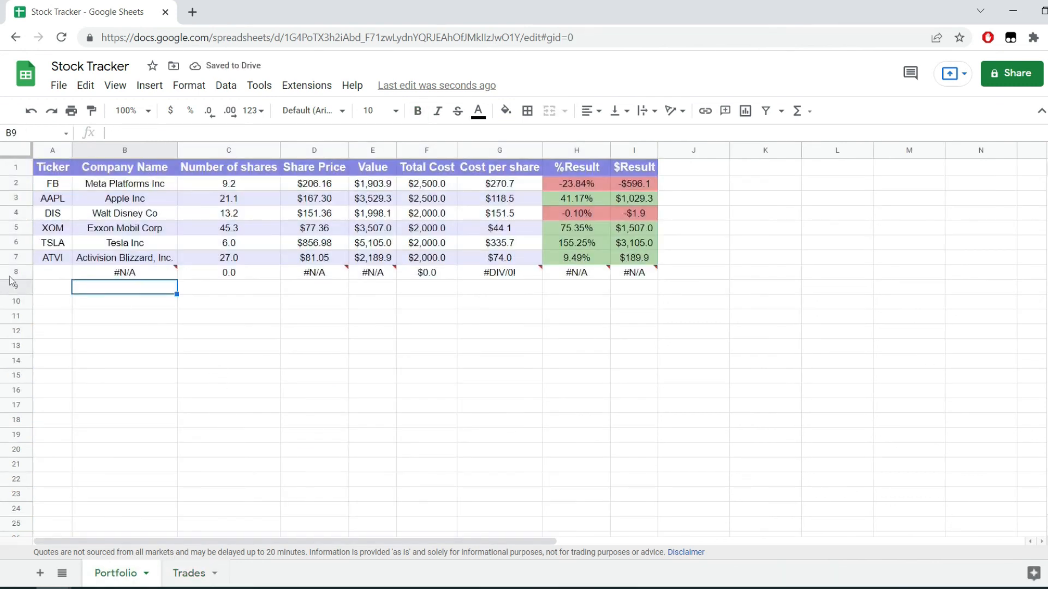